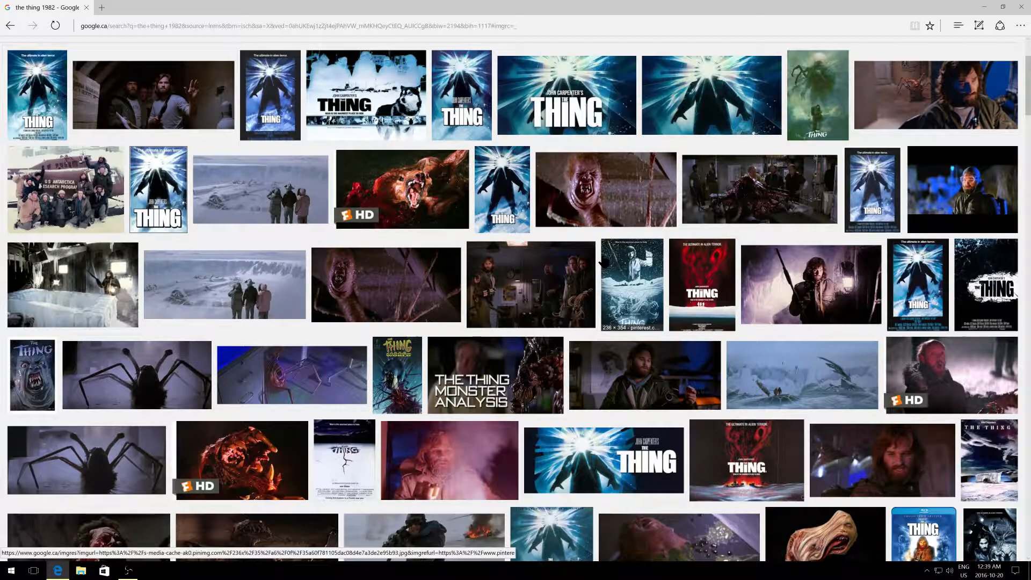
# - Scroll down through the first rows of 'the thing 1982' image results
pyautogui.scroll(-3)
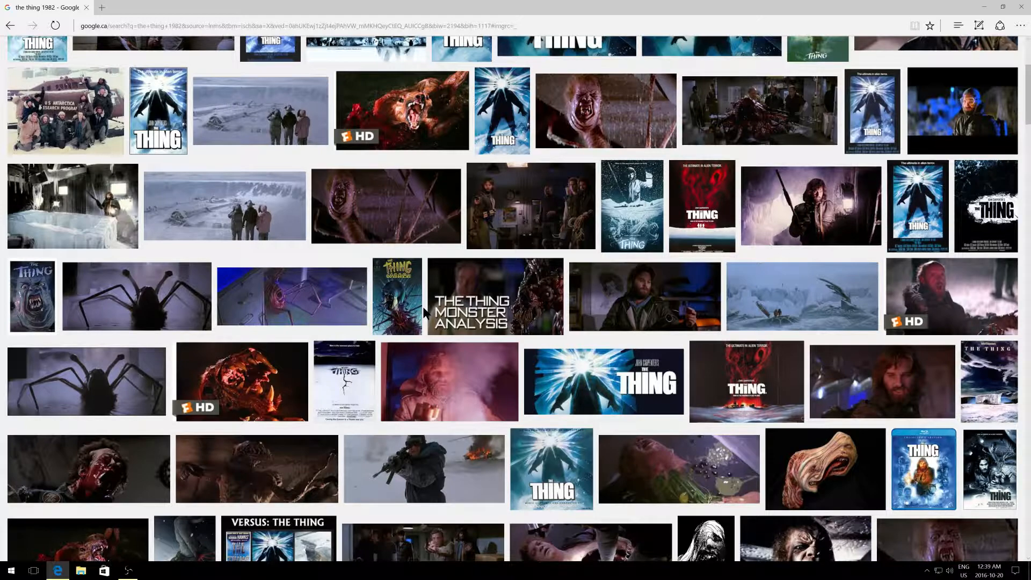
pyautogui.scroll(-3)
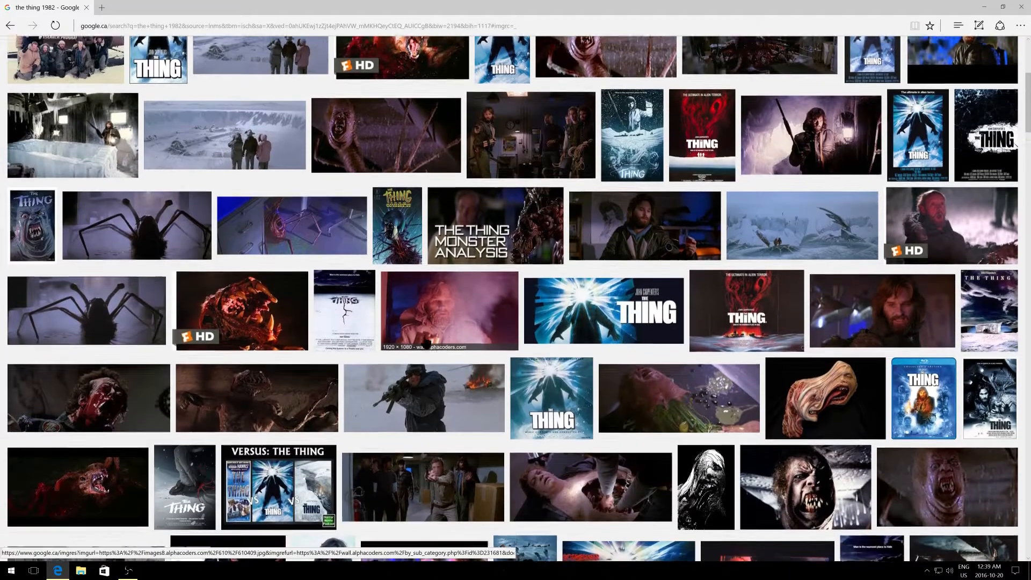
pyautogui.scroll(-3)
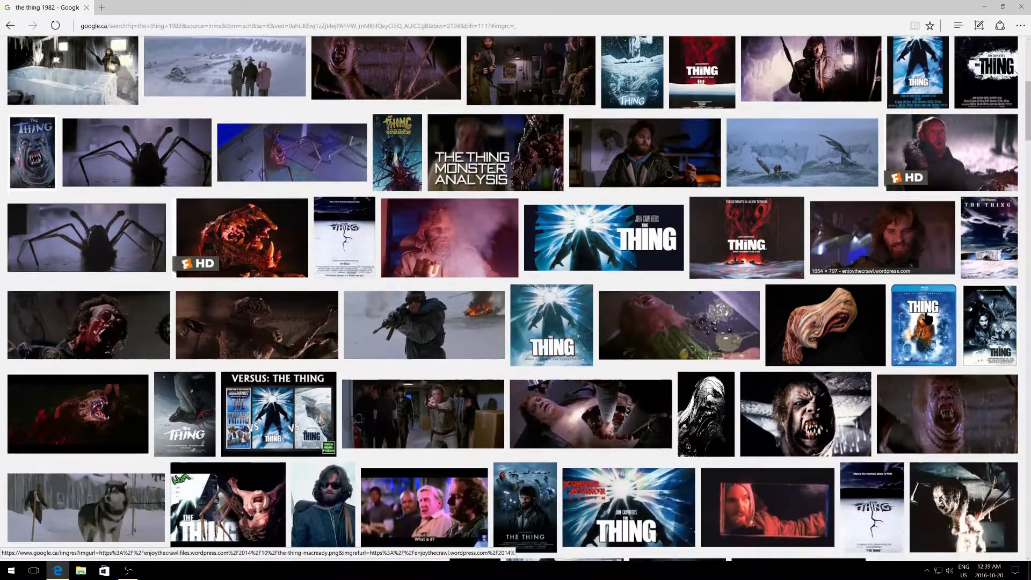
pyautogui.scroll(-3)
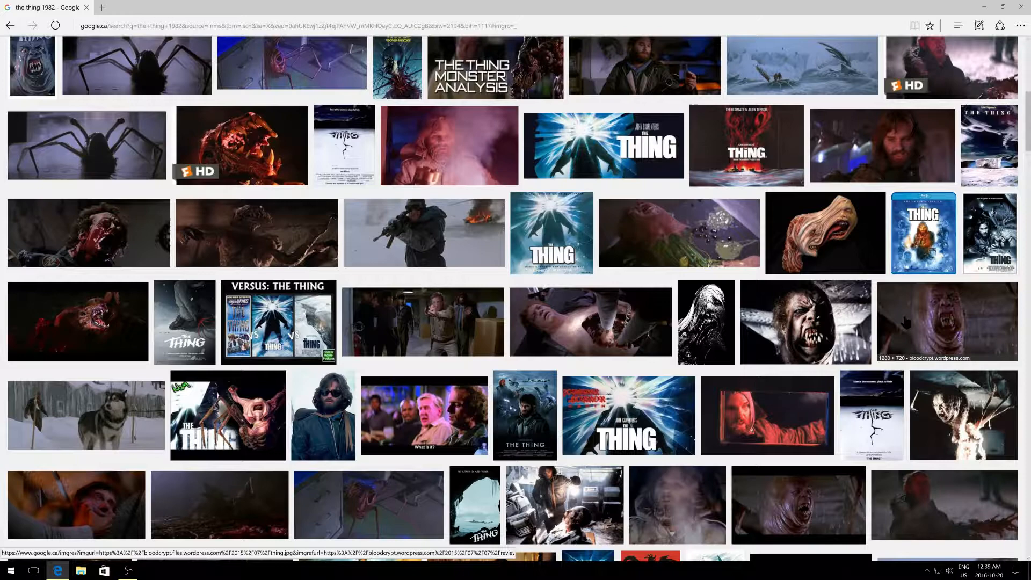
pyautogui.scroll(-3)
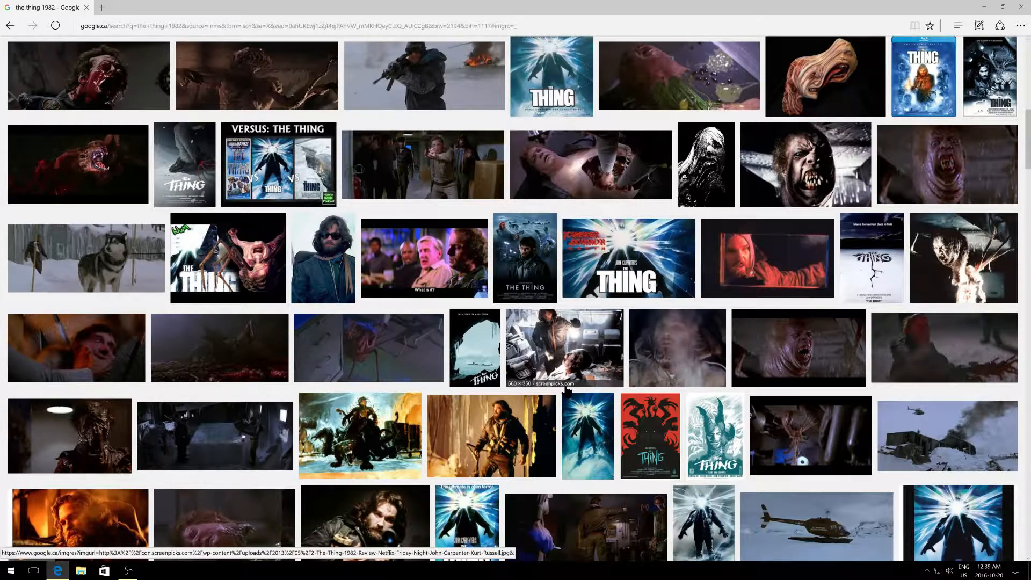
pyautogui.scroll(-3)
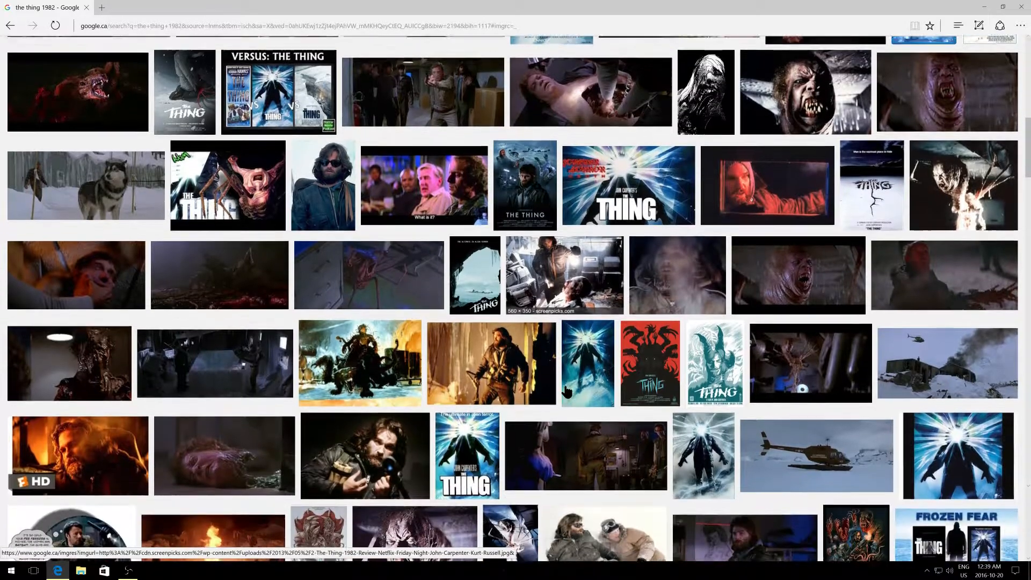
pyautogui.scroll(-3)
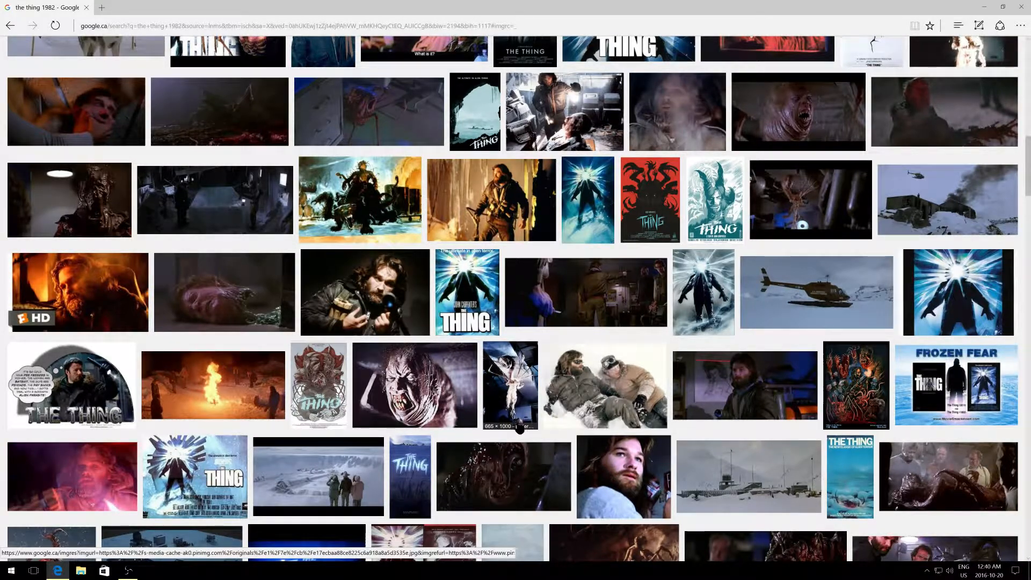
pyautogui.moveTo(807, 458)
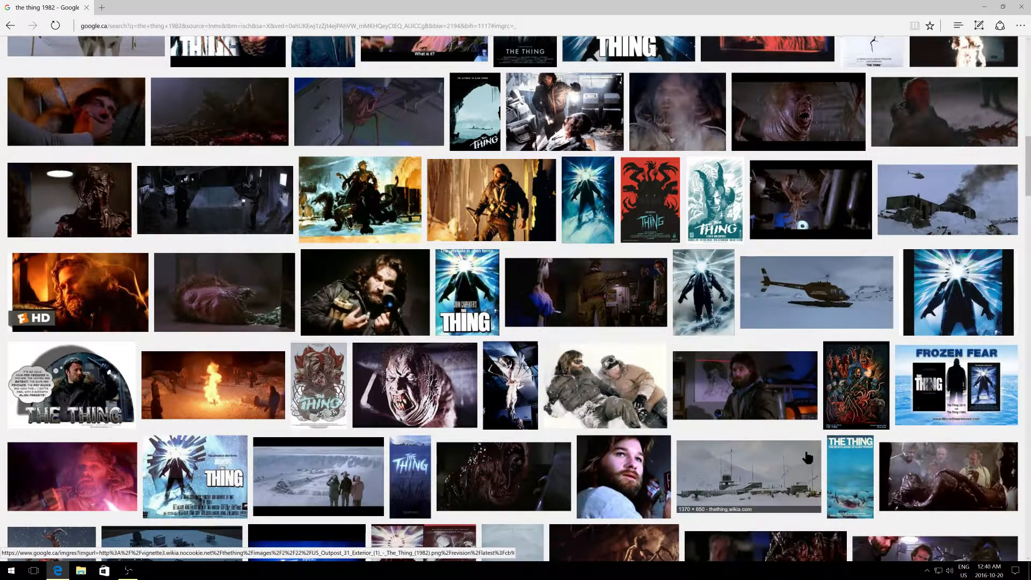
pyautogui.scroll(-3)
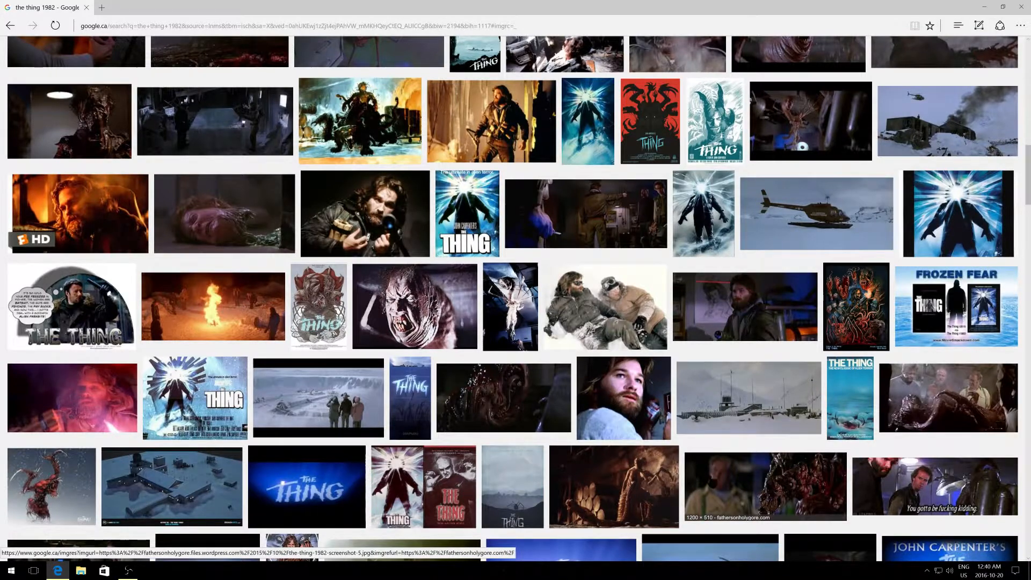
pyautogui.scroll(-3)
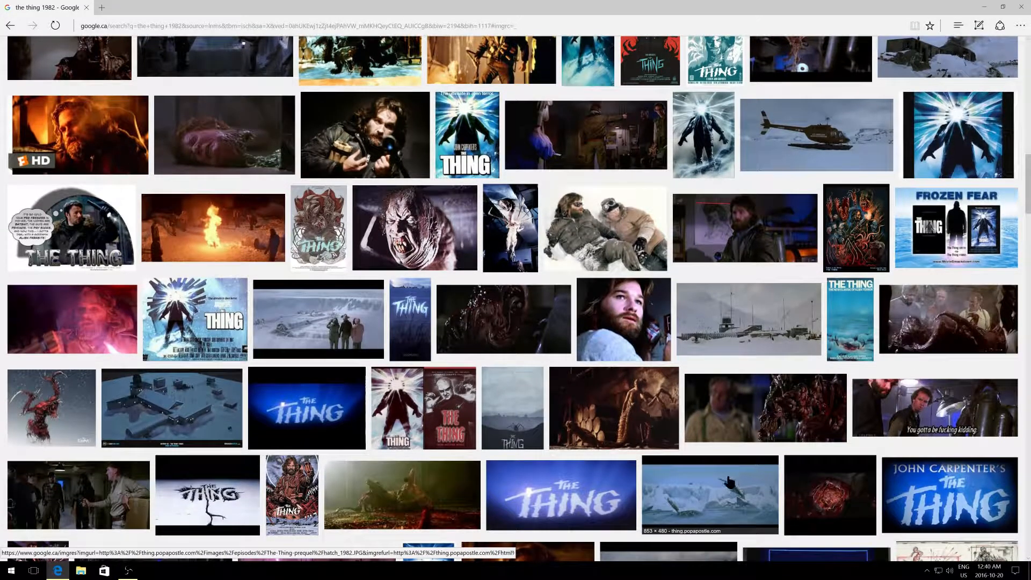
pyautogui.moveTo(727, 482)
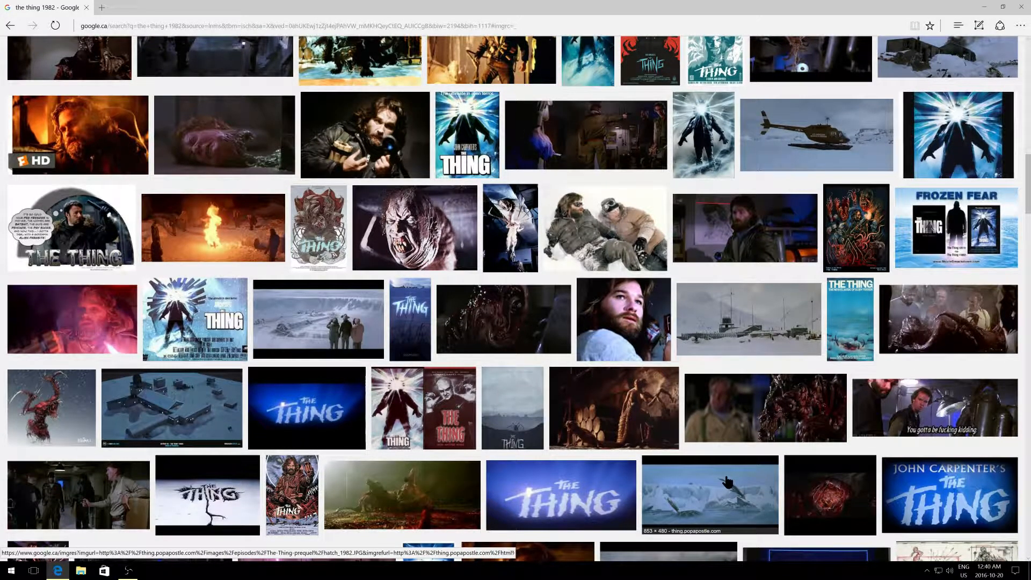
pyautogui.scroll(-3)
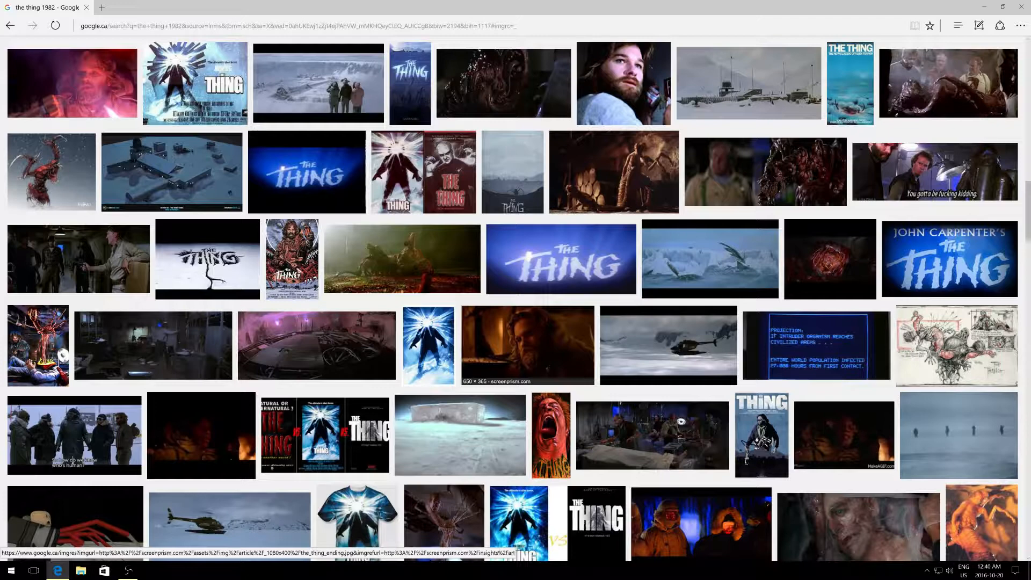
pyautogui.scroll(-3)
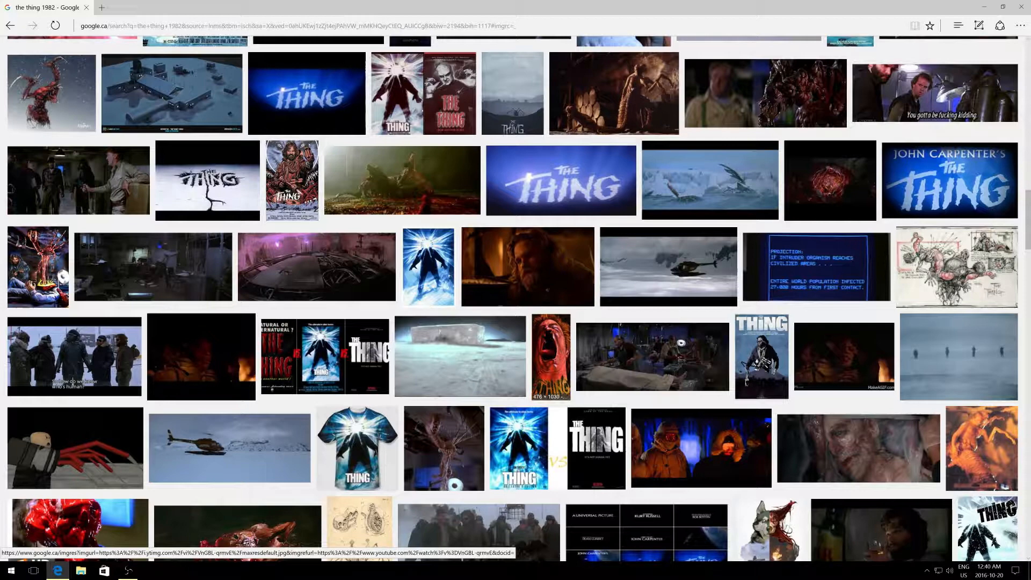
pyautogui.scroll(-3)
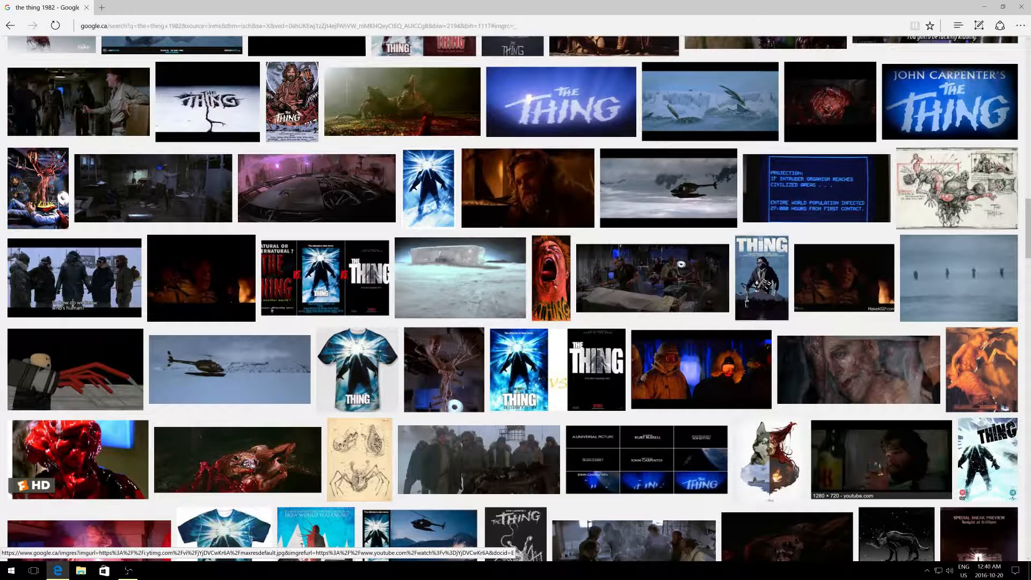
pyautogui.scroll(-3)
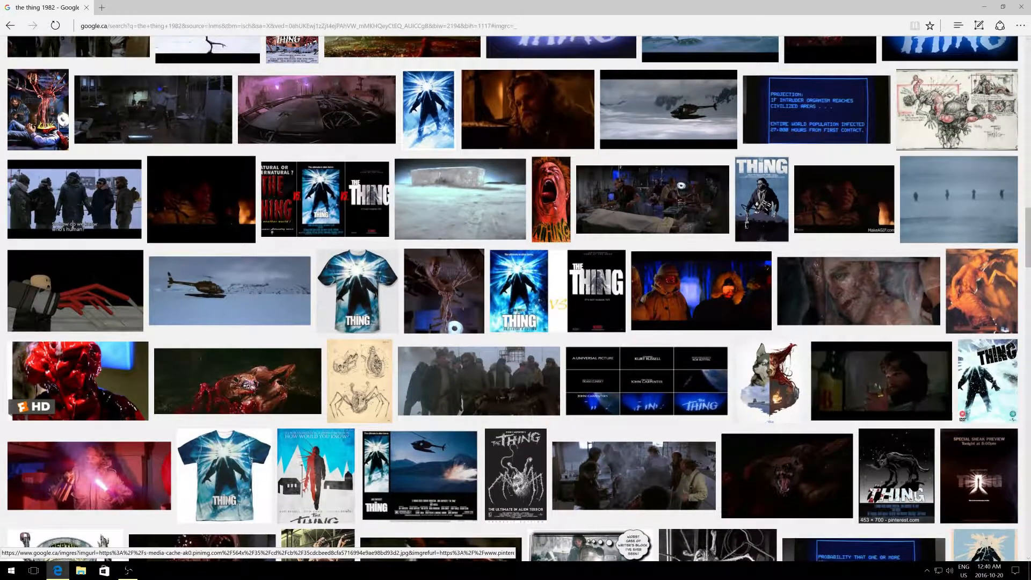
pyautogui.scroll(-3)
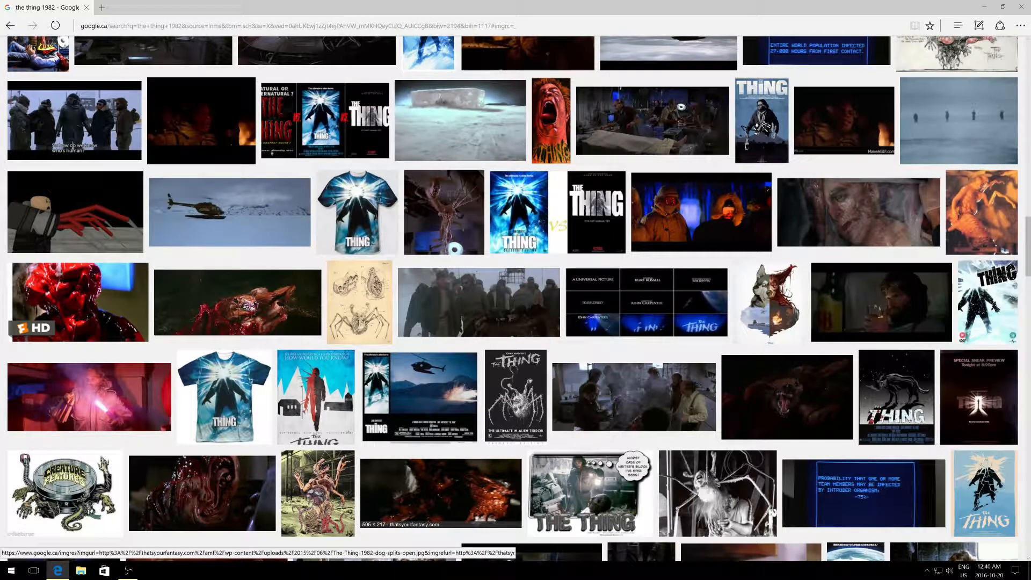
pyautogui.scroll(-3)
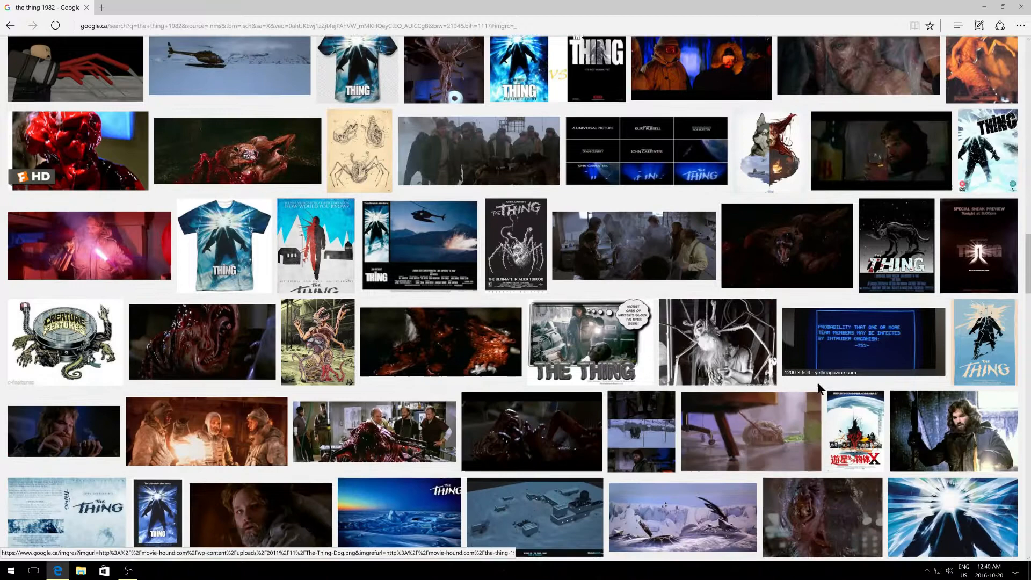
pyautogui.scroll(-3)
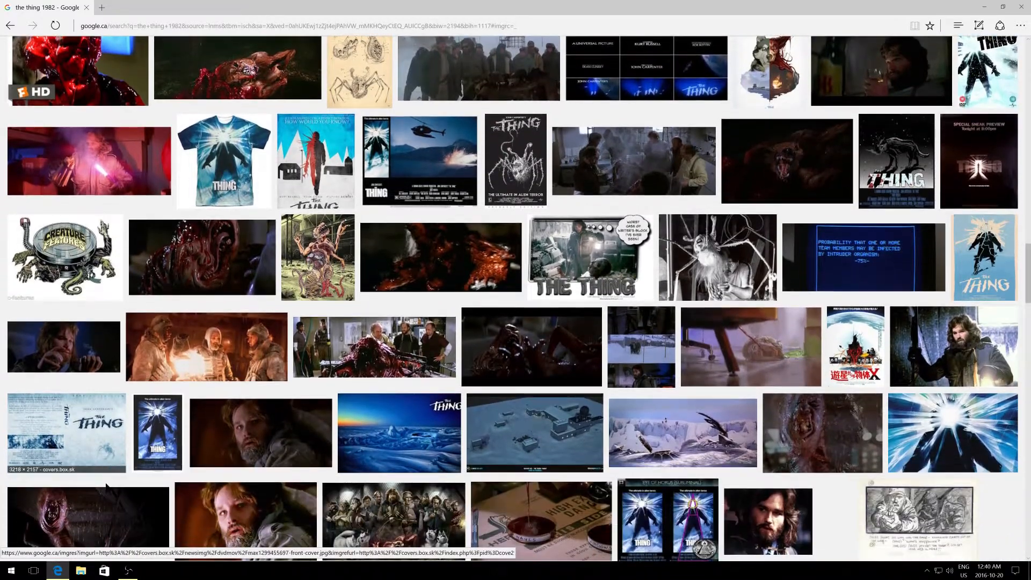
pyautogui.scroll(-3)
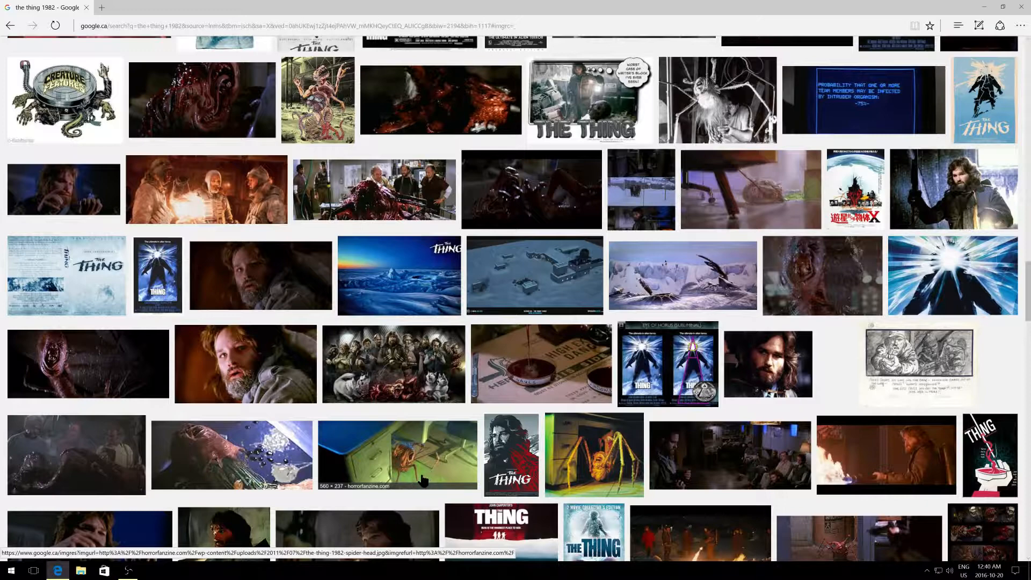
pyautogui.scroll(-3)
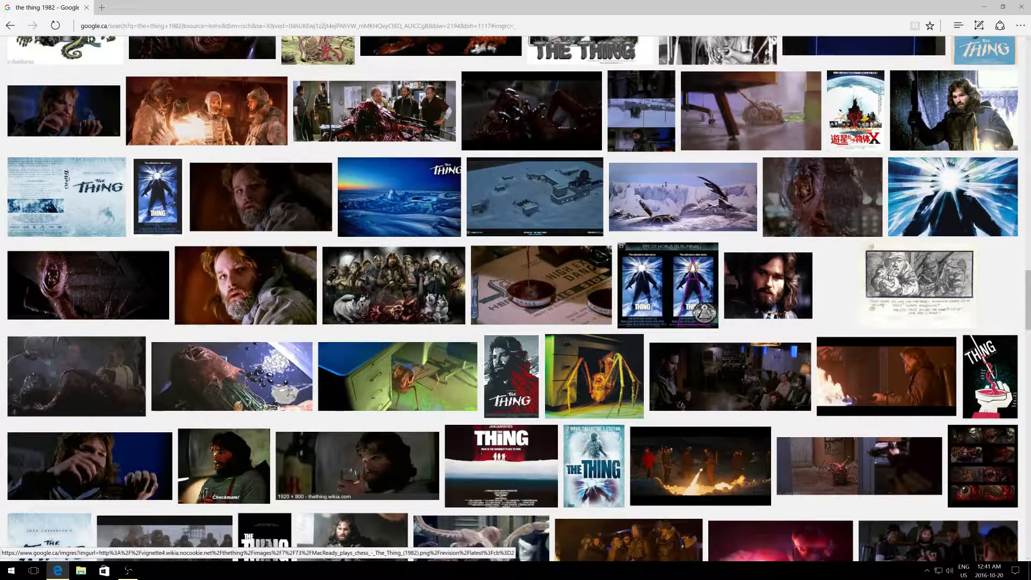
# - Keep scrolling deeper into the results, briefly backing up once
pyautogui.scroll(-3)
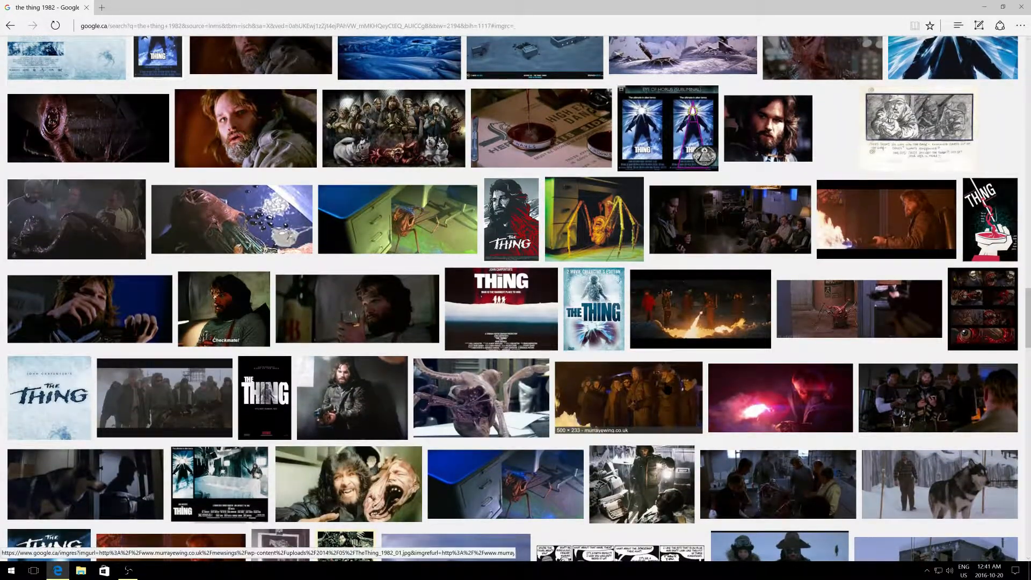
pyautogui.scroll(-3)
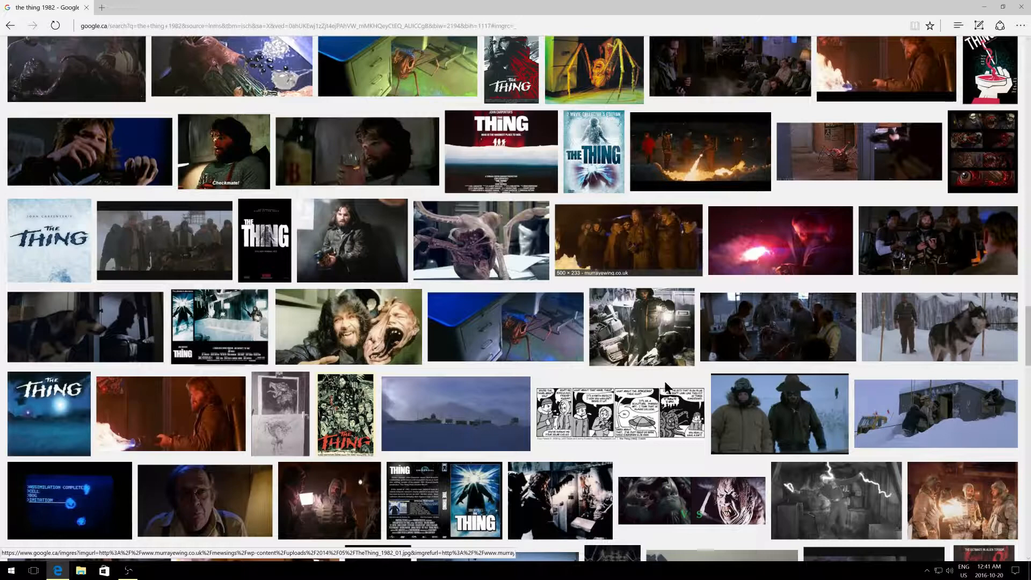
pyautogui.scroll(-3)
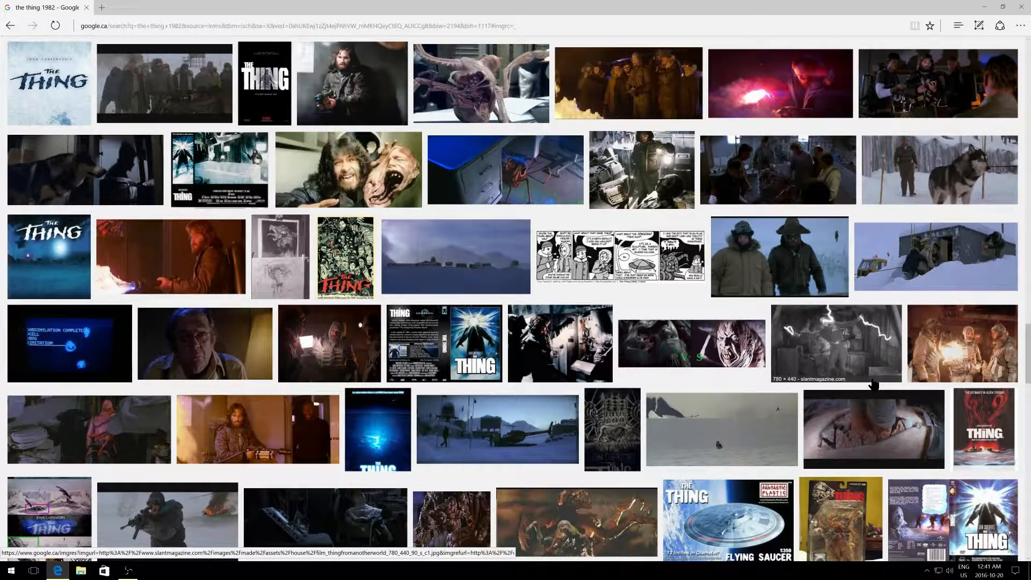
pyautogui.moveTo(826, 374)
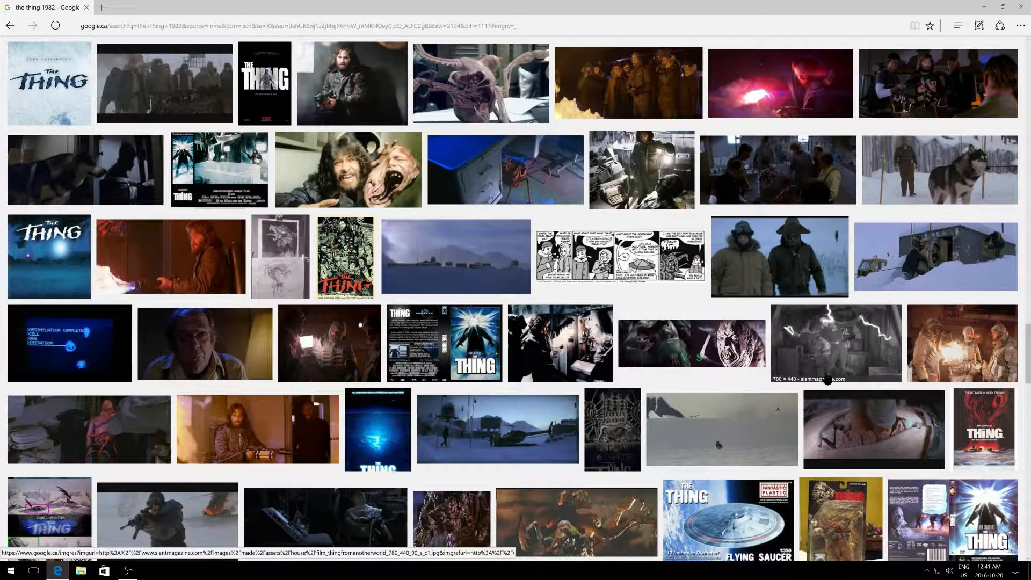
pyautogui.scroll(-3)
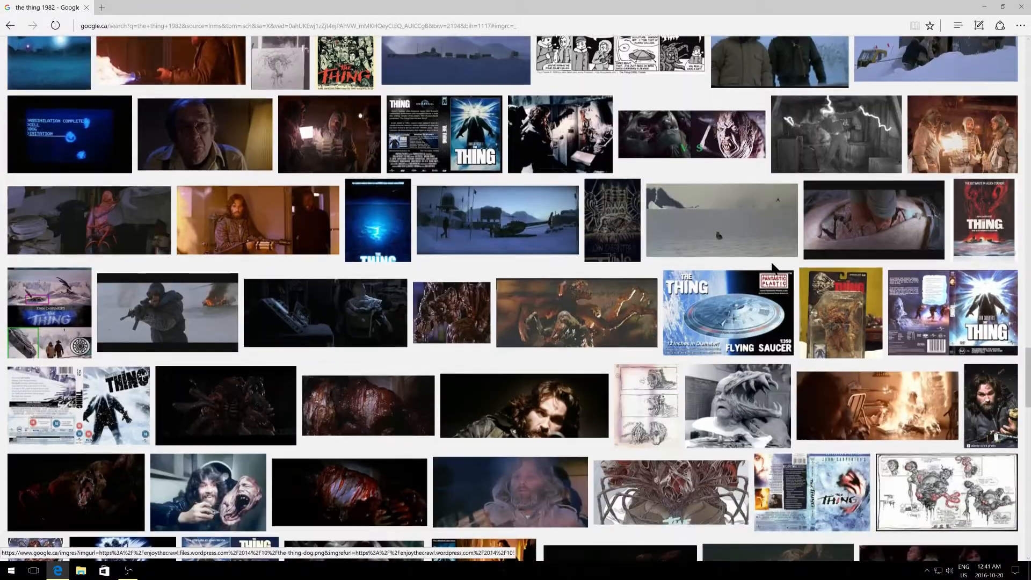
pyautogui.scroll(-3)
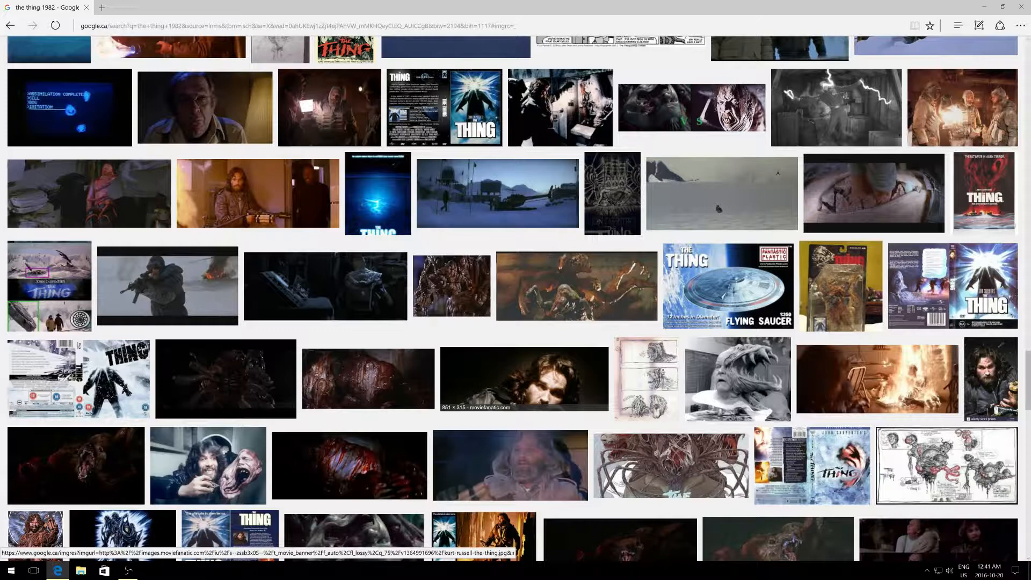
pyautogui.scroll(-3)
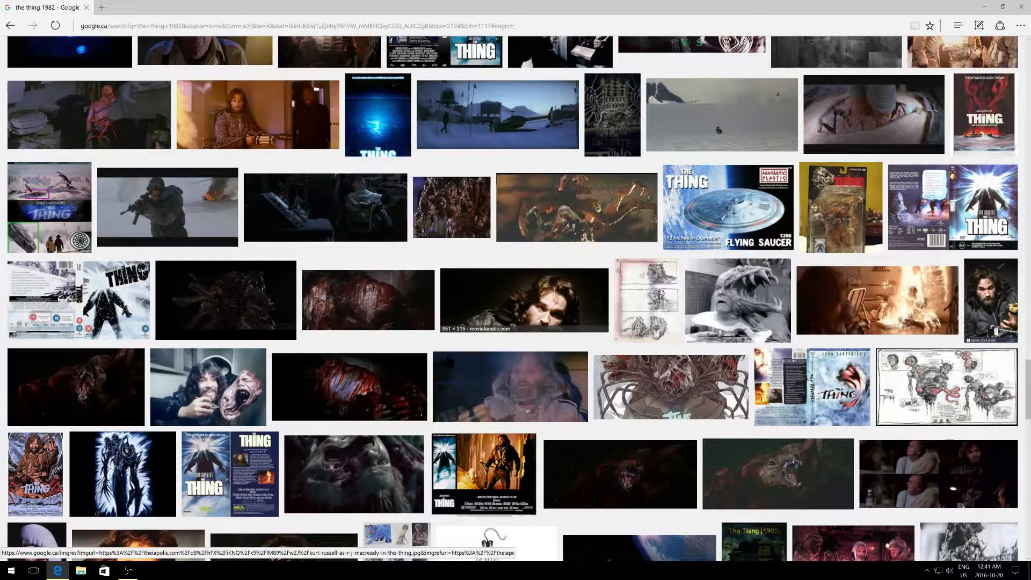
pyautogui.scroll(-3)
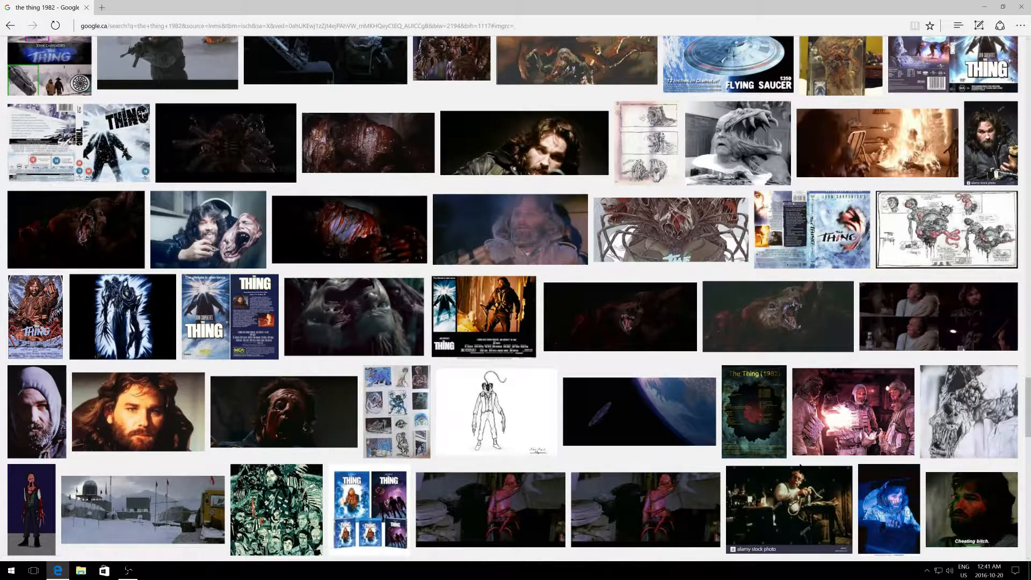
pyautogui.scroll(-3)
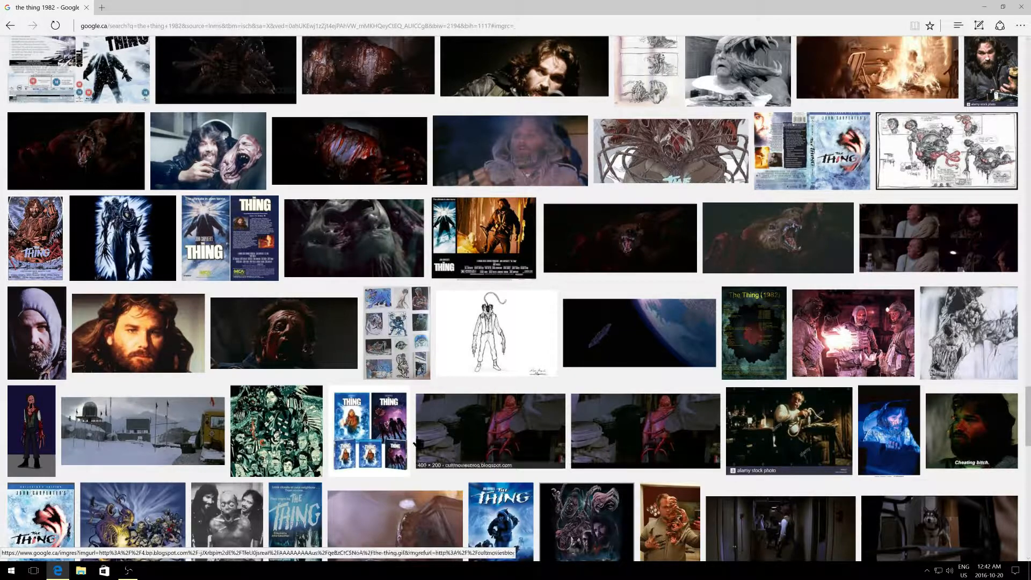
pyautogui.scroll(-3)
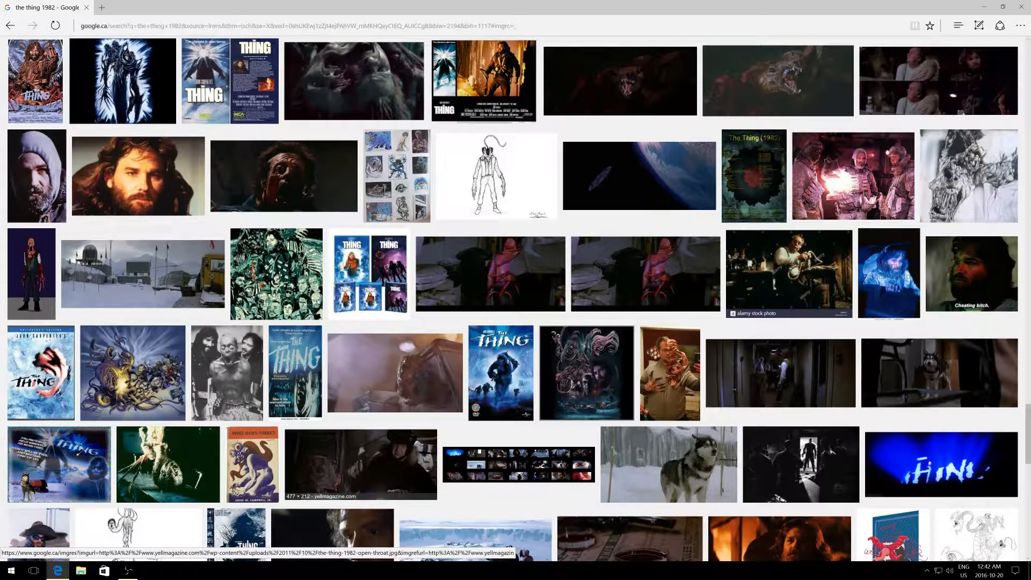
pyautogui.scroll(-3)
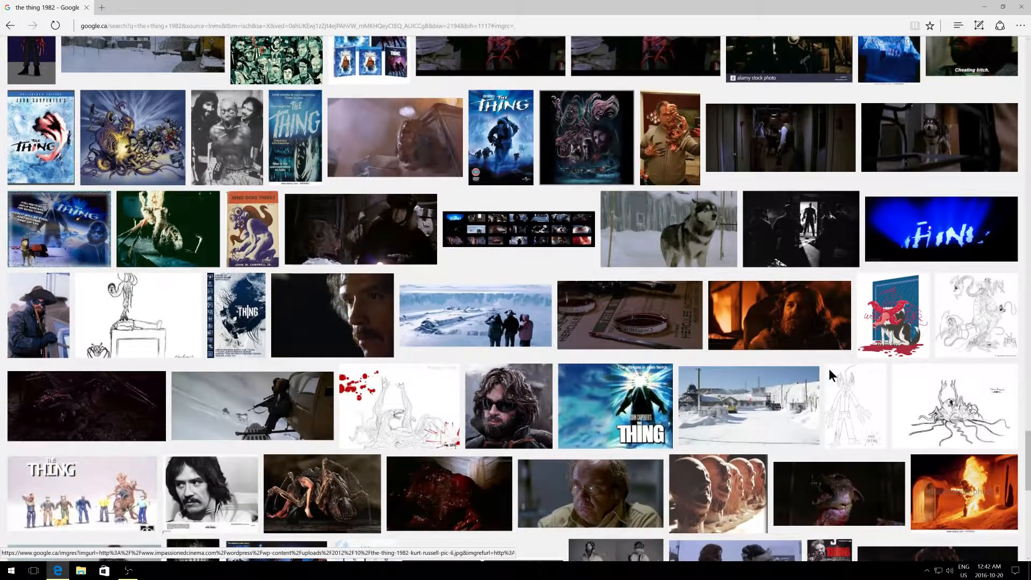
pyautogui.moveTo(96, 447)
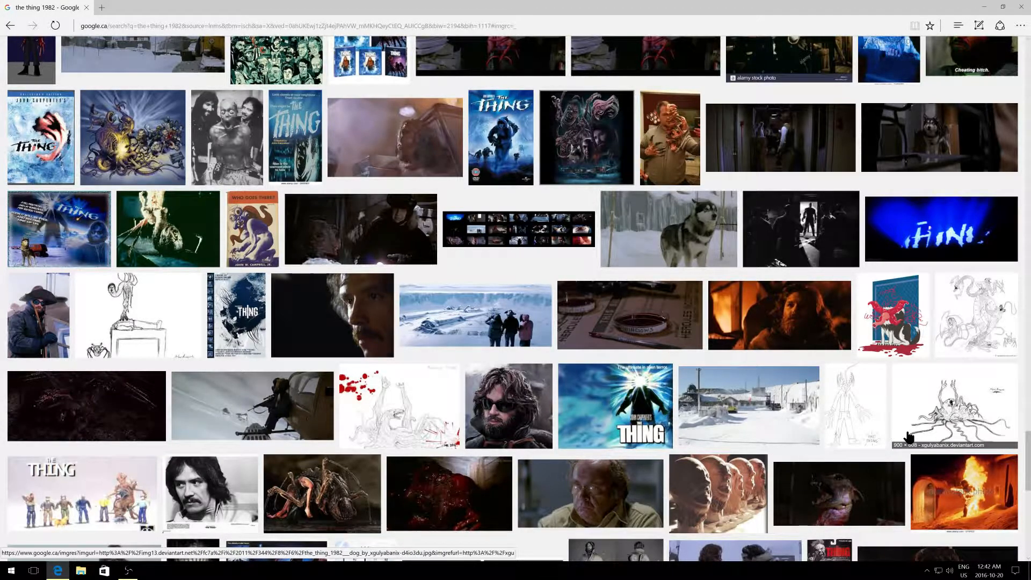
pyautogui.scroll(-3)
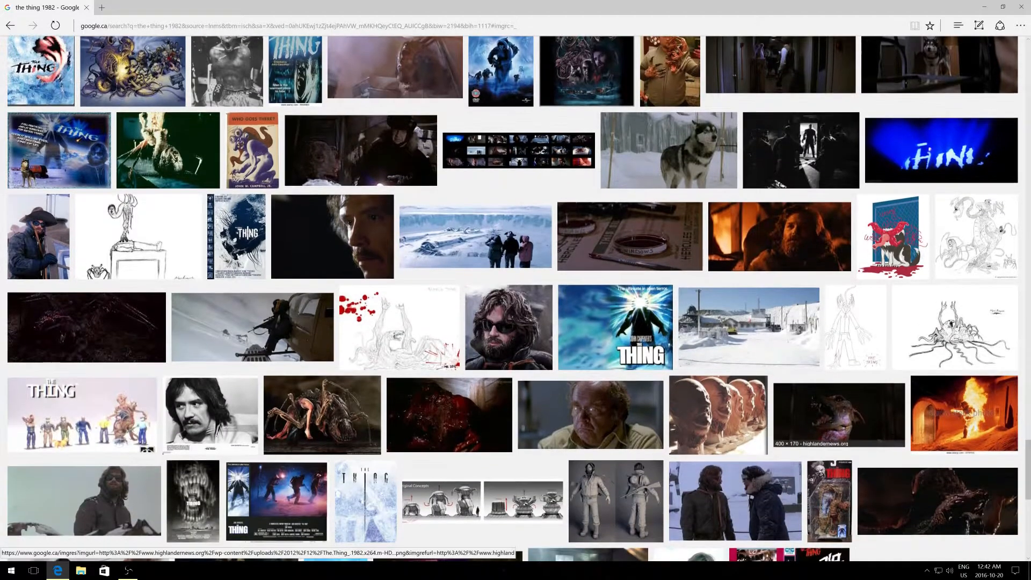
pyautogui.scroll(-3)
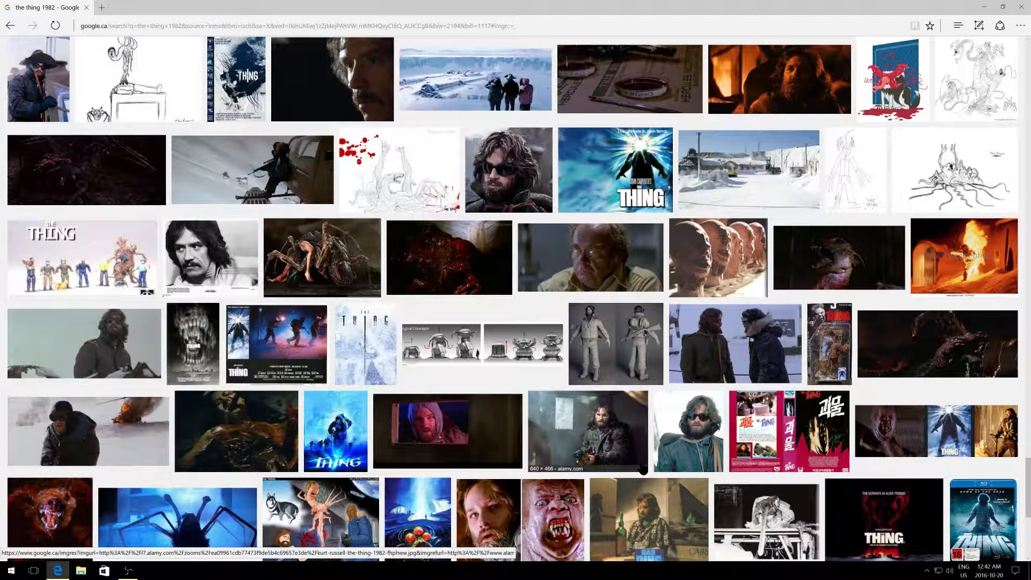
pyautogui.scroll(-3)
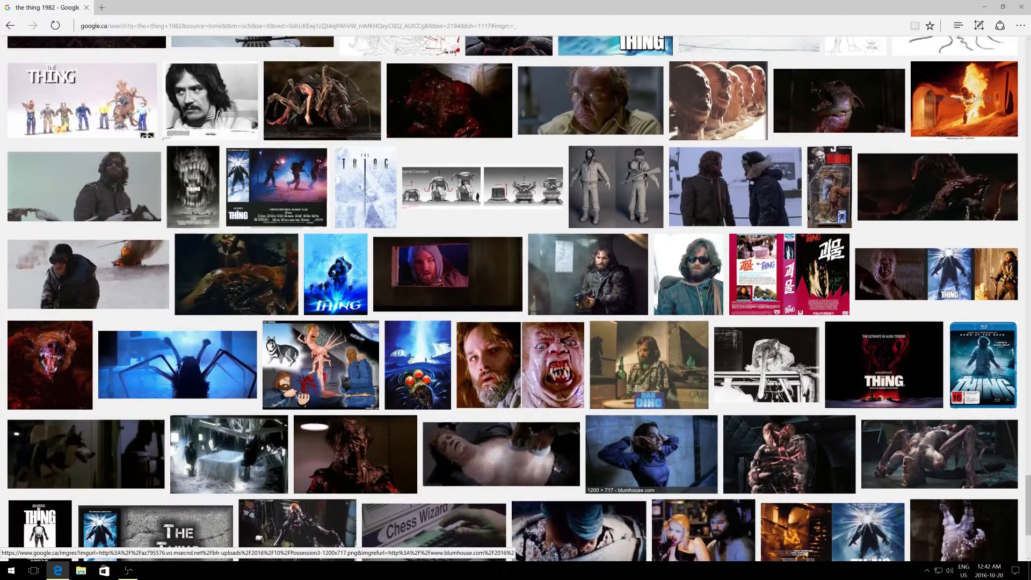
pyautogui.scroll(-3)
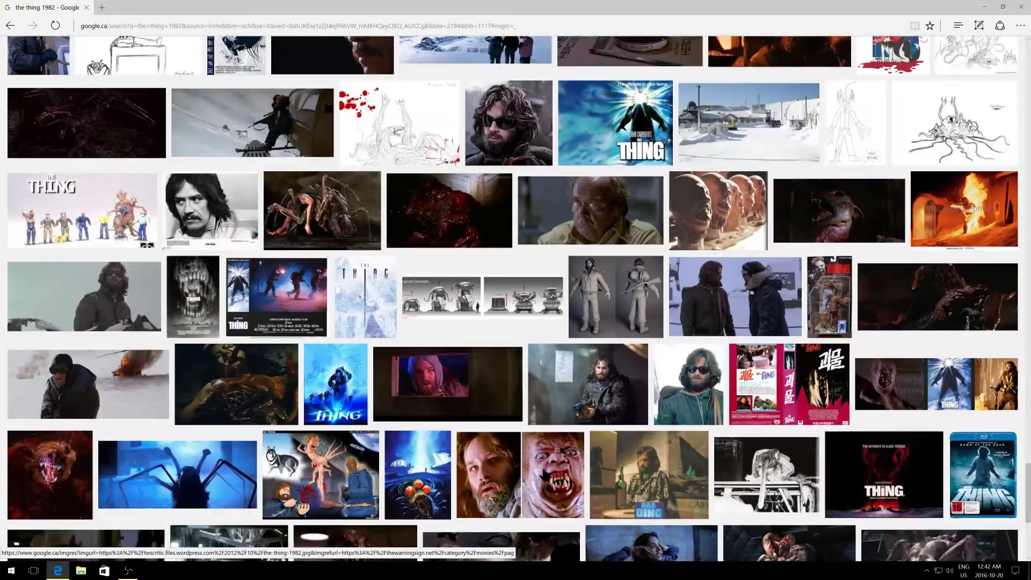
pyautogui.scroll(-3)
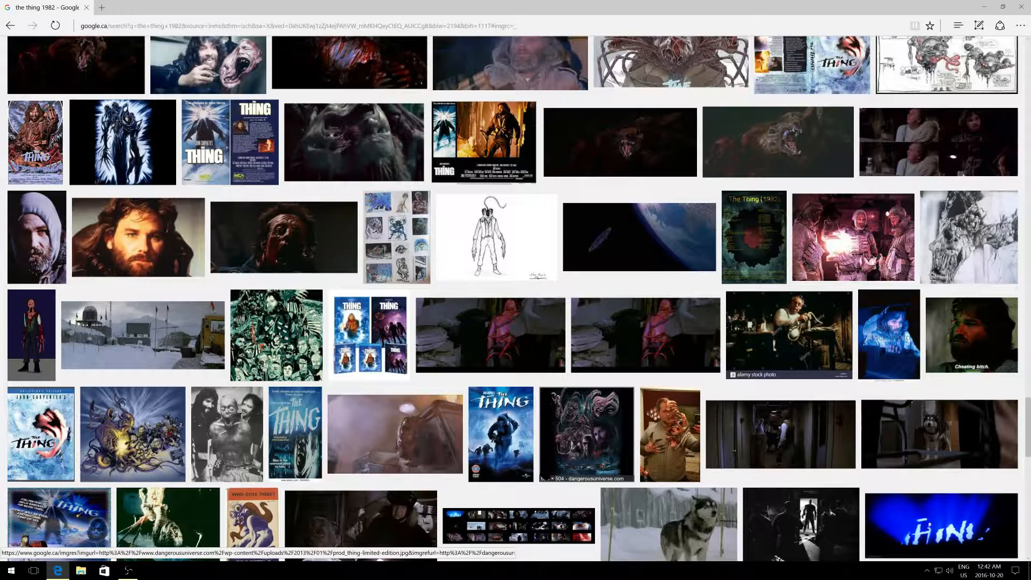
pyautogui.scroll(-3)
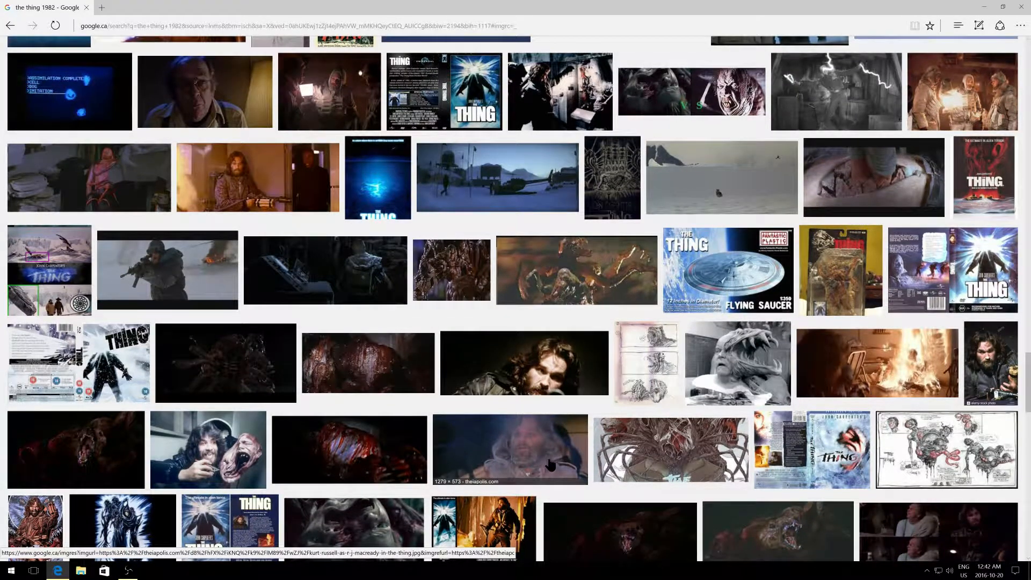
pyautogui.scroll(3)
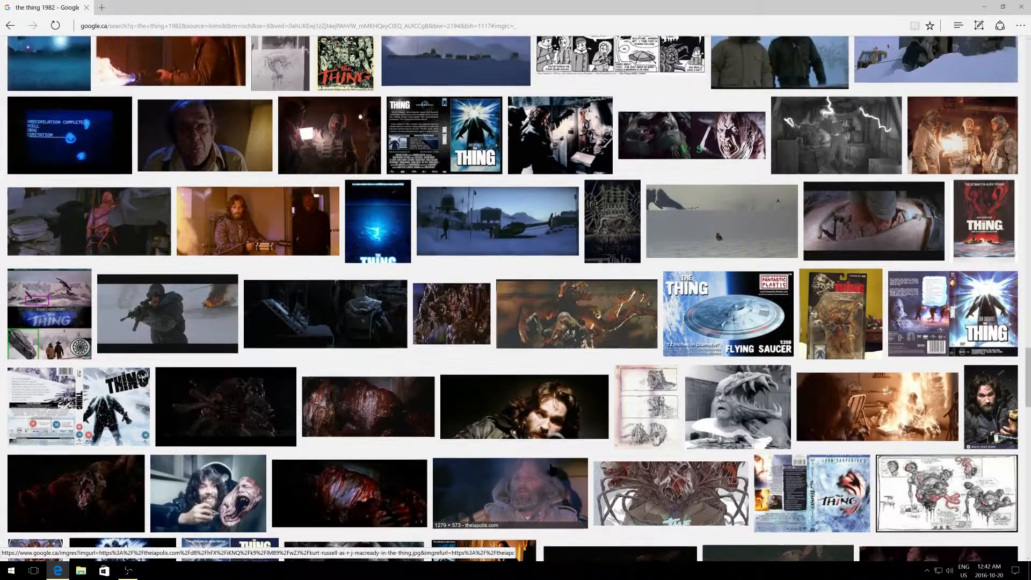
pyautogui.scroll(-3)
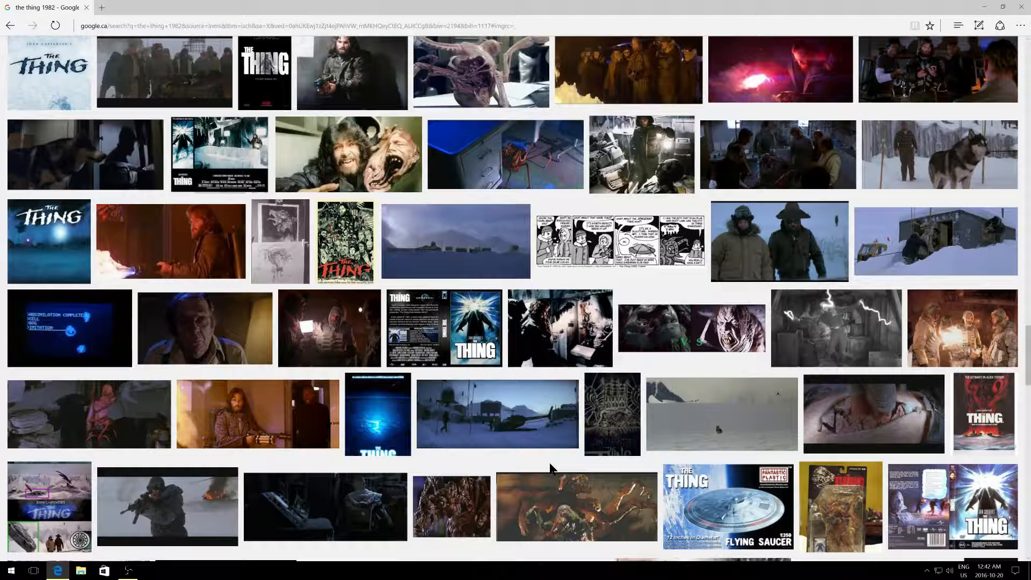
pyautogui.moveTo(496, 435)
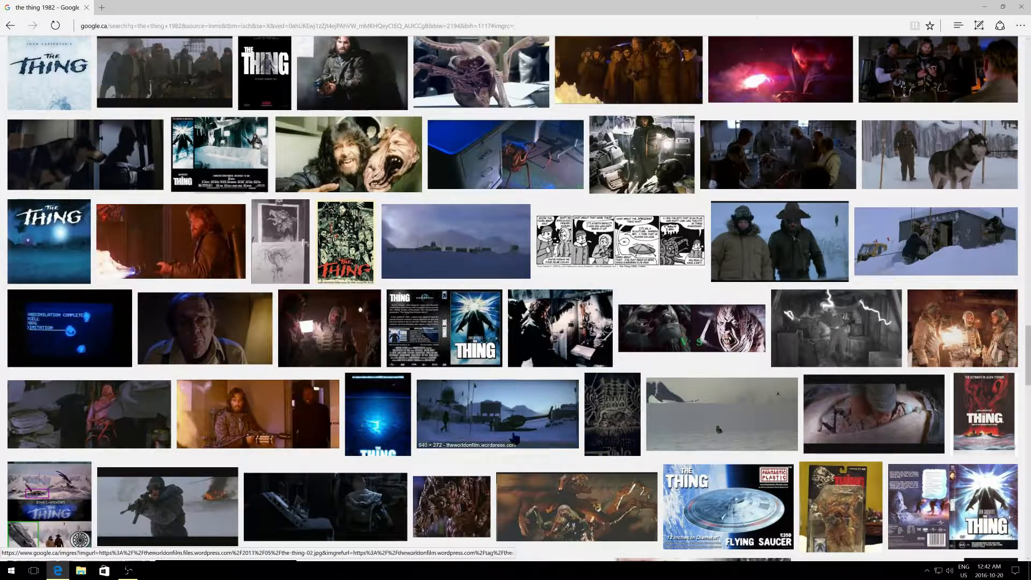
pyautogui.moveTo(299, 272)
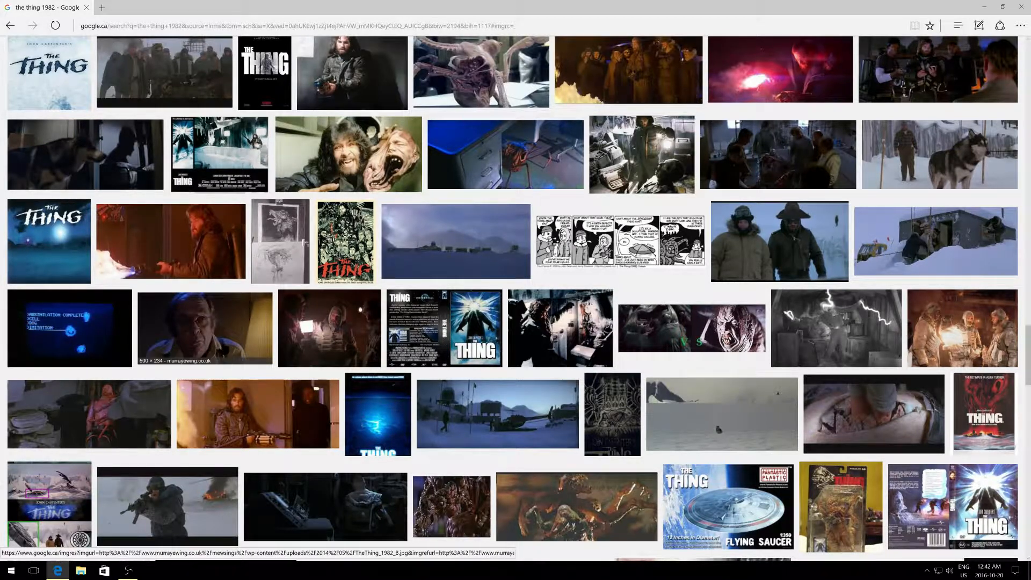
# - Preview the man's portrait enlarged, close it, and scroll on
pyautogui.click(205, 327)
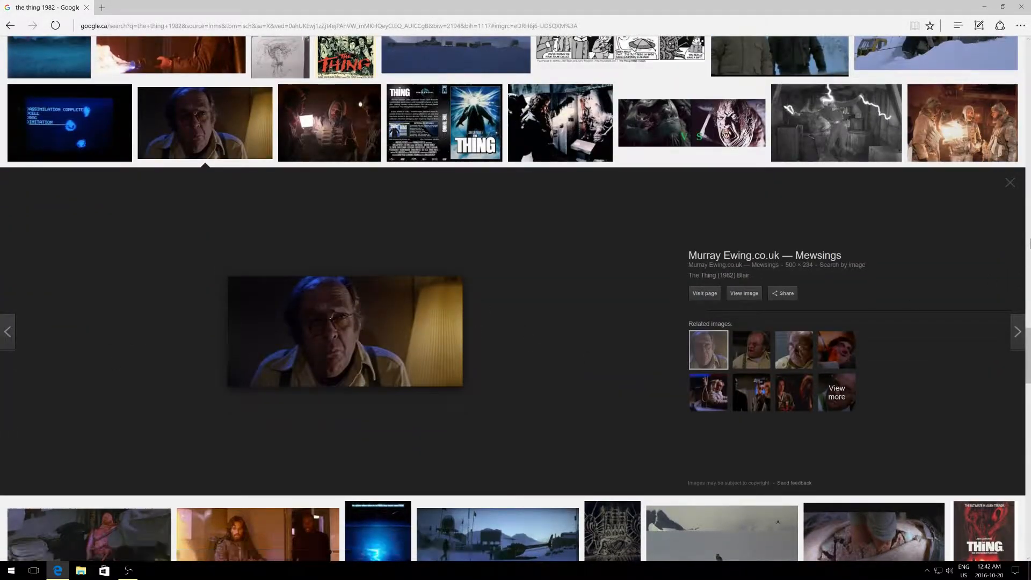
pyautogui.click(1009, 182)
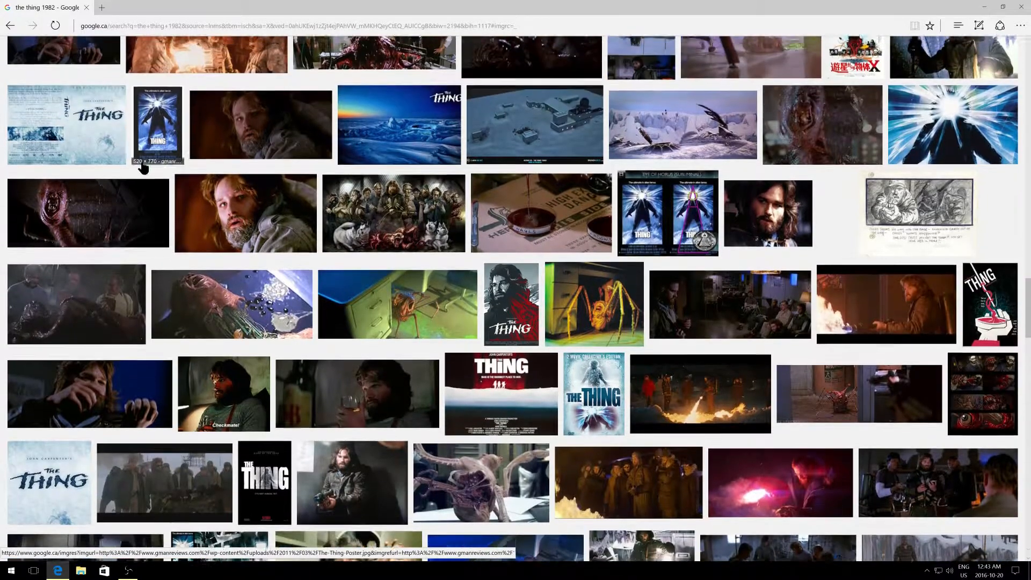
pyautogui.scroll(-3)
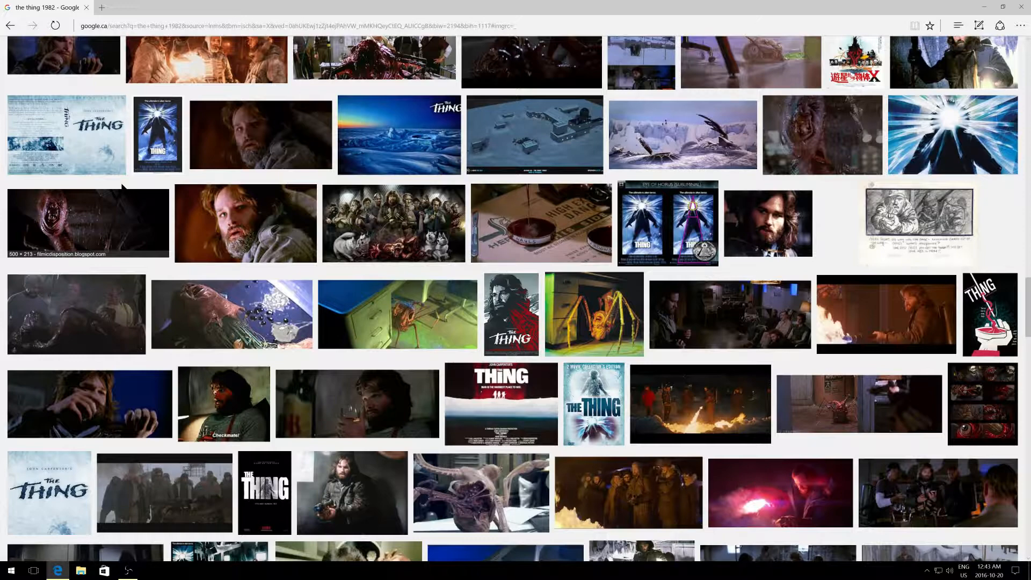
pyautogui.moveTo(661, 146)
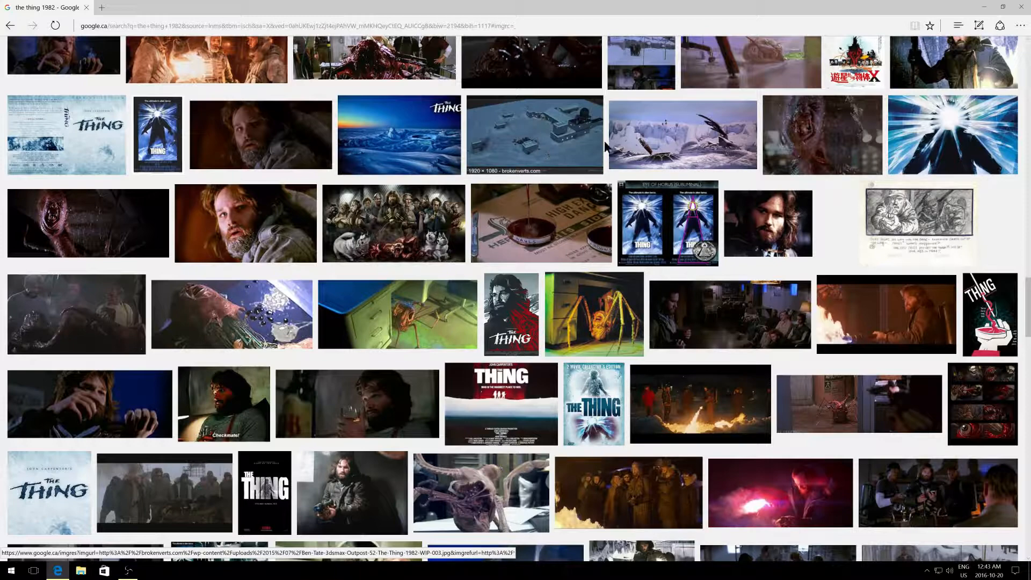
pyautogui.scroll(-3)
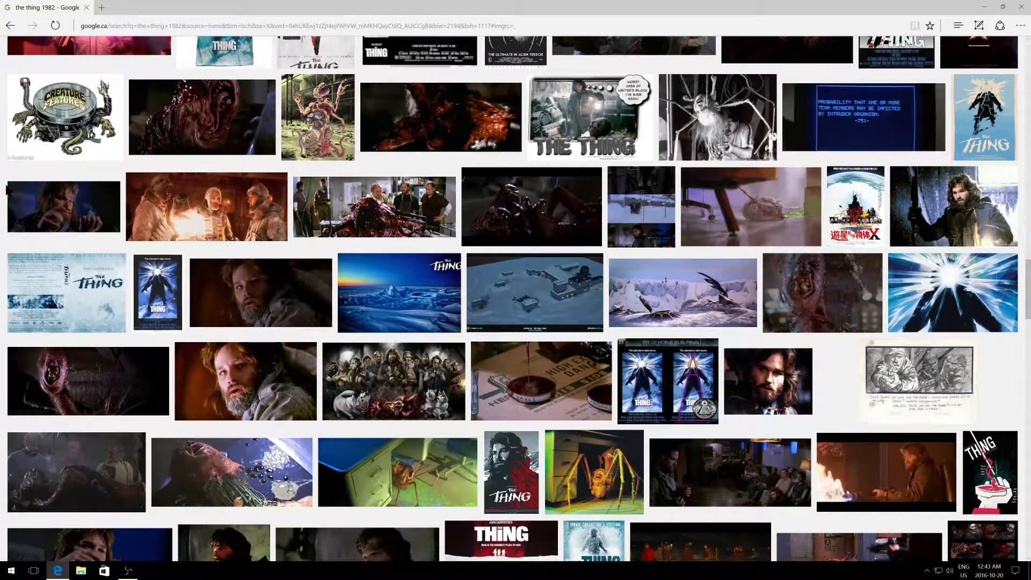
pyautogui.moveTo(20, 301)
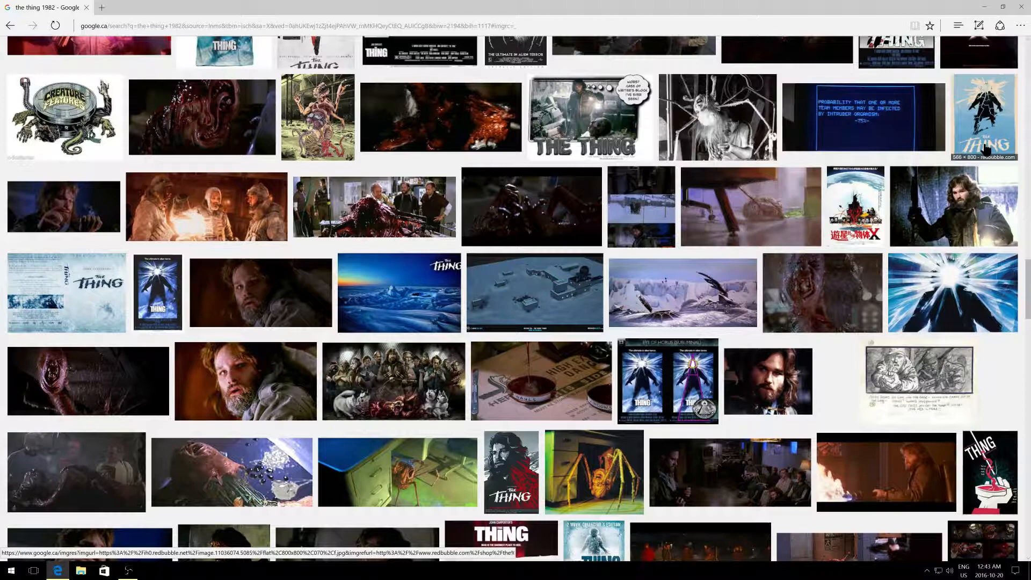
pyautogui.scroll(3)
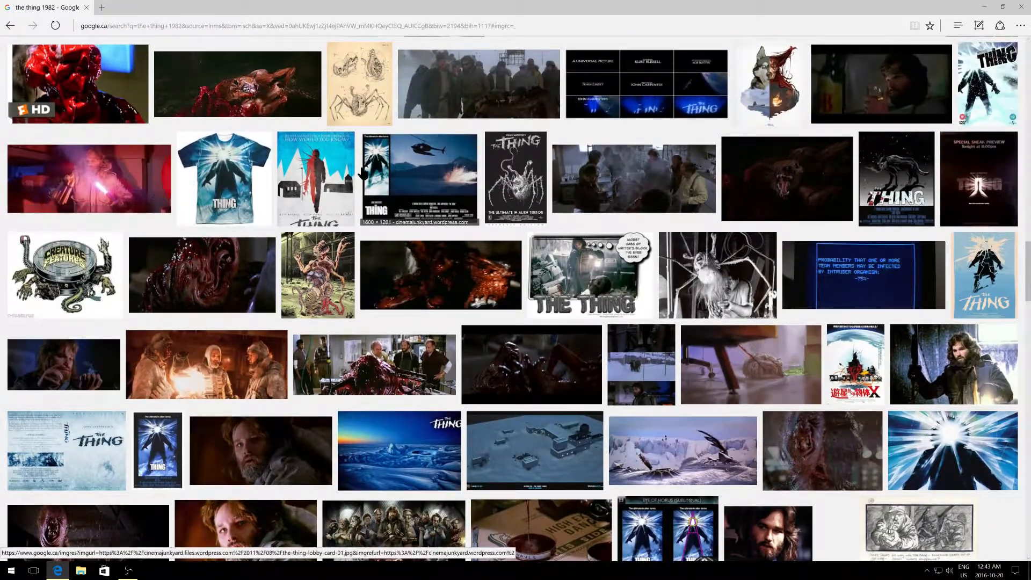
pyautogui.scroll(-3)
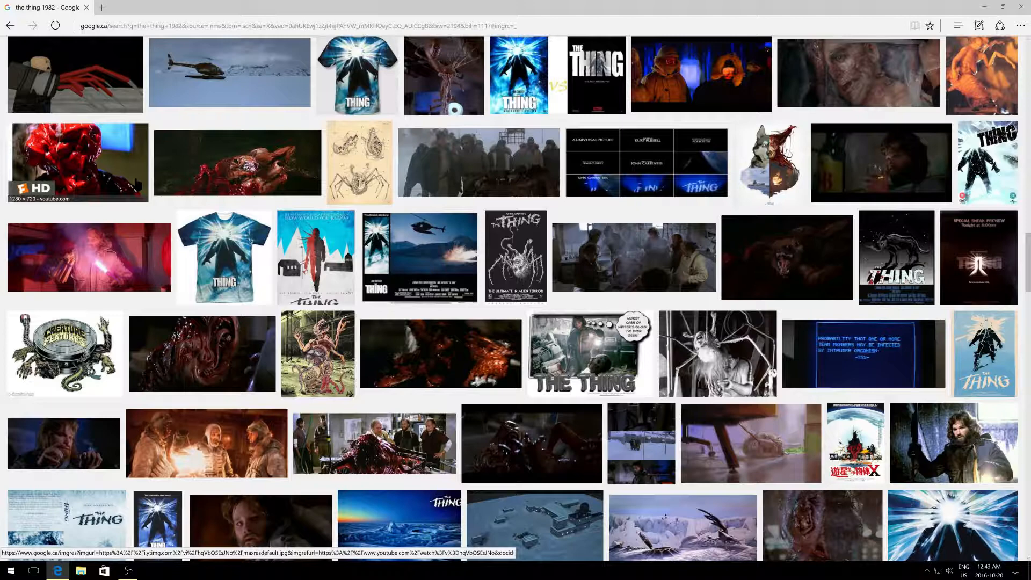
pyautogui.moveTo(767, 162)
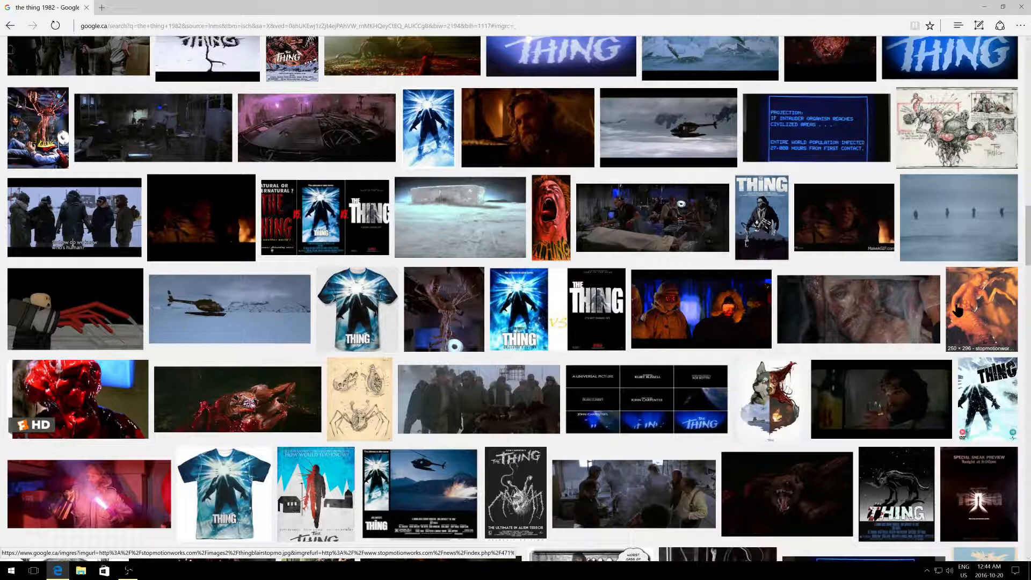
pyautogui.moveTo(550, 309)
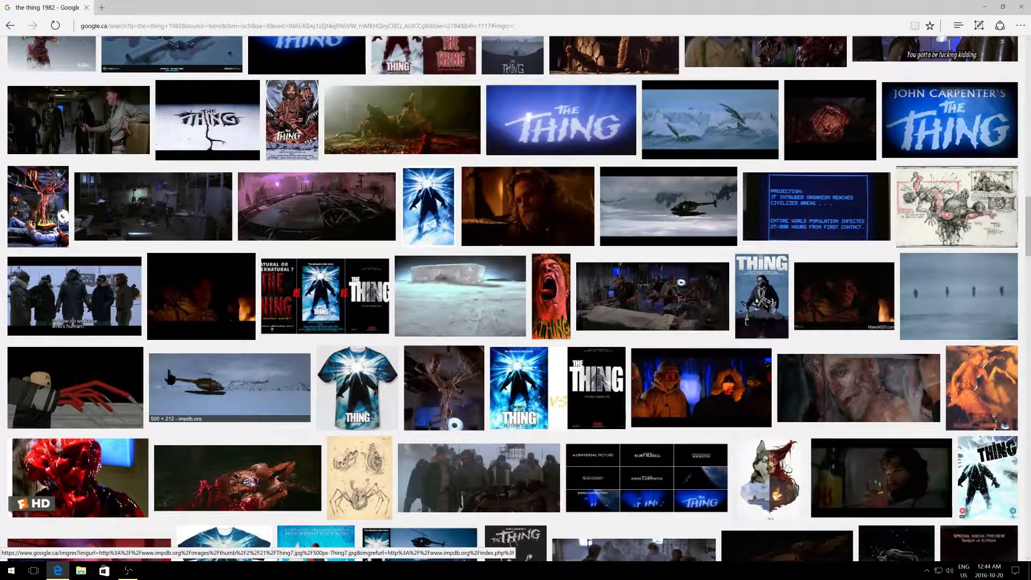
pyautogui.moveTo(430, 286)
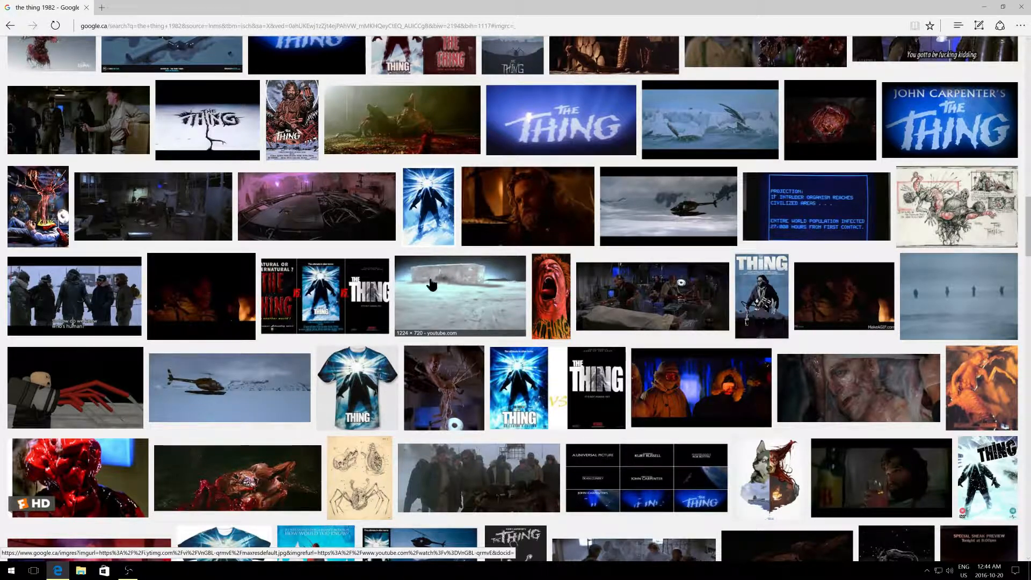
pyautogui.moveTo(500, 318)
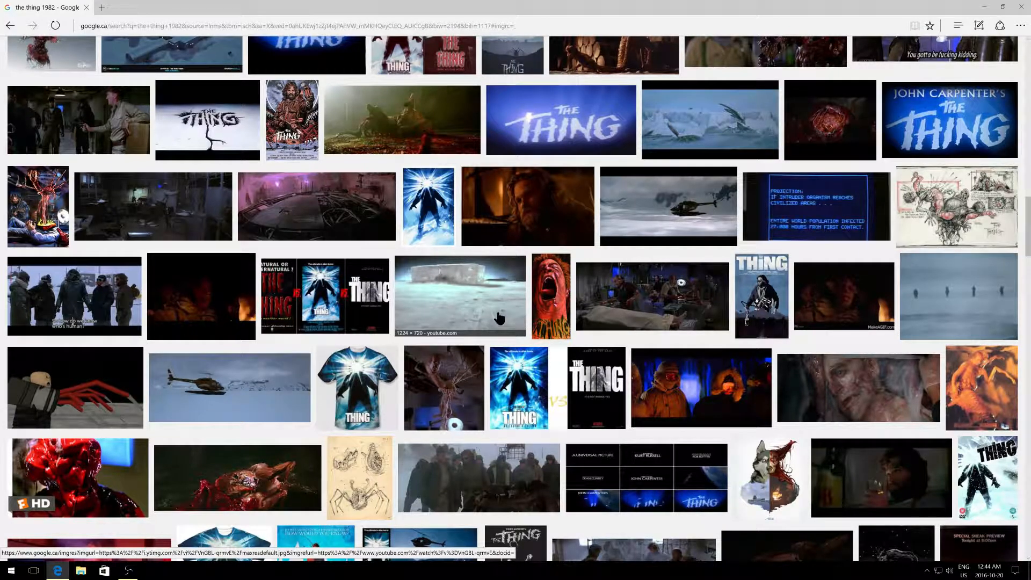
pyautogui.moveTo(697, 339)
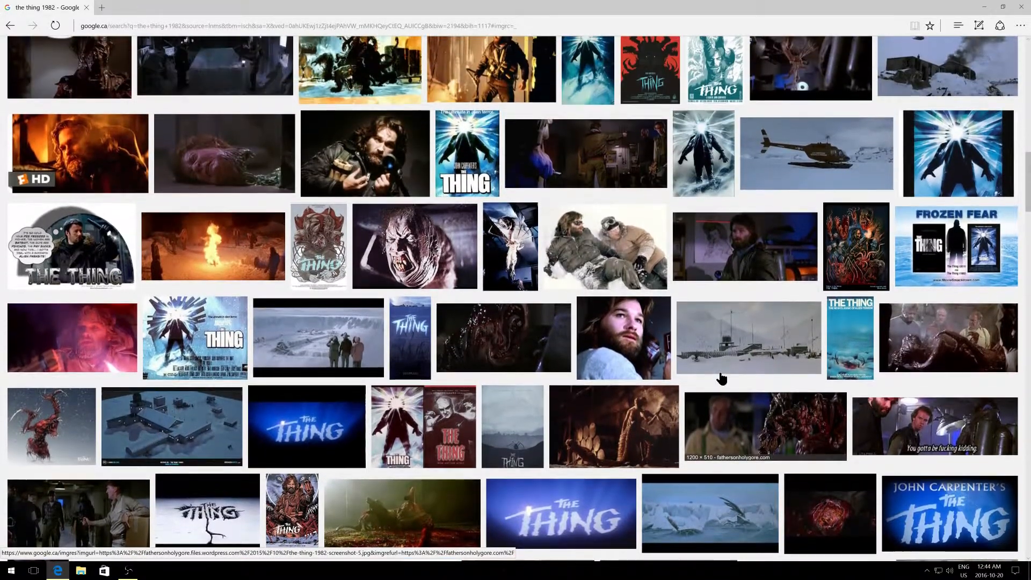
# - Scroll down to rows of creature art, T-shirts and computer-screen stills
pyautogui.scroll(-3)
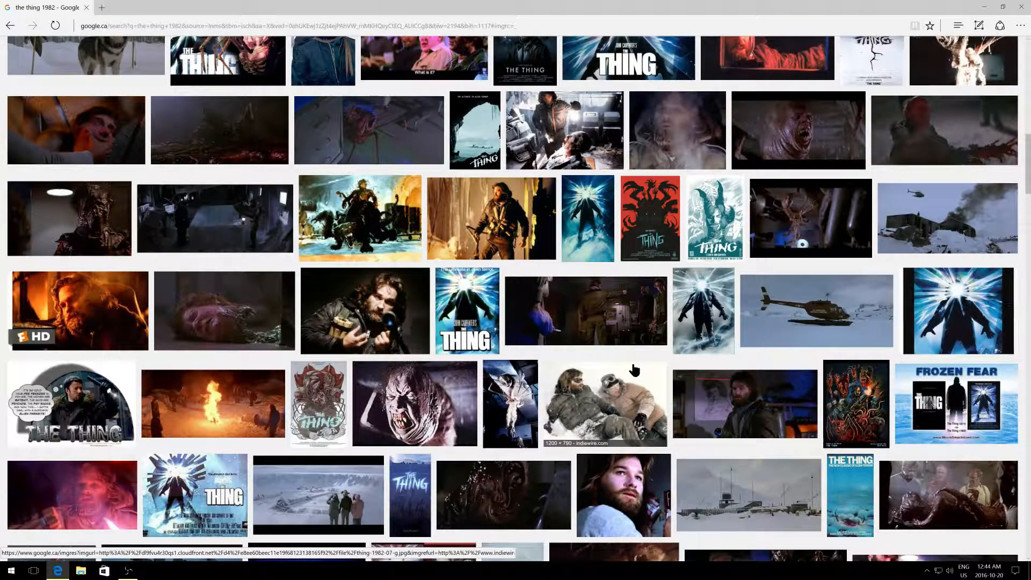
pyautogui.scroll(-3)
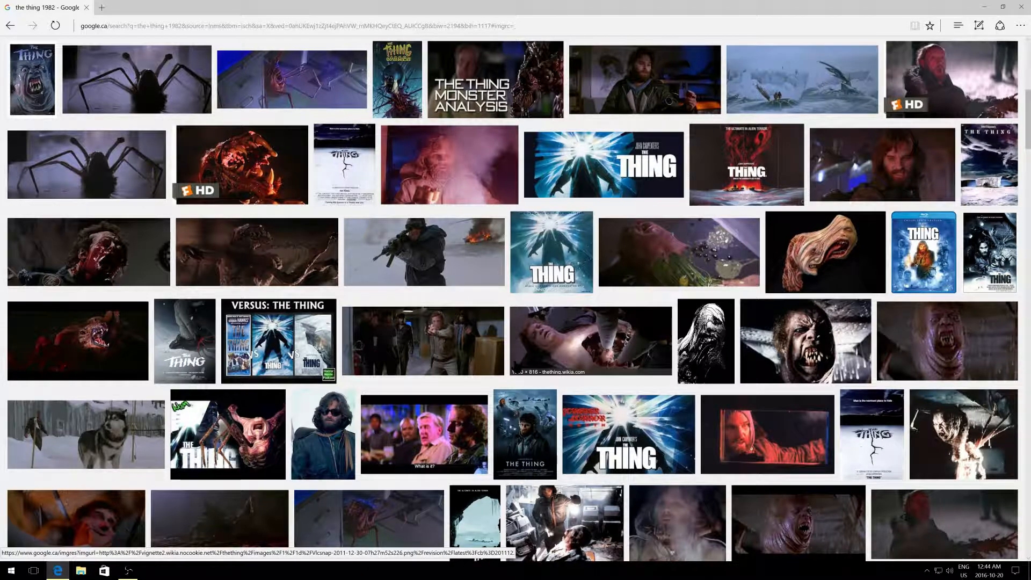
pyautogui.scroll(-3)
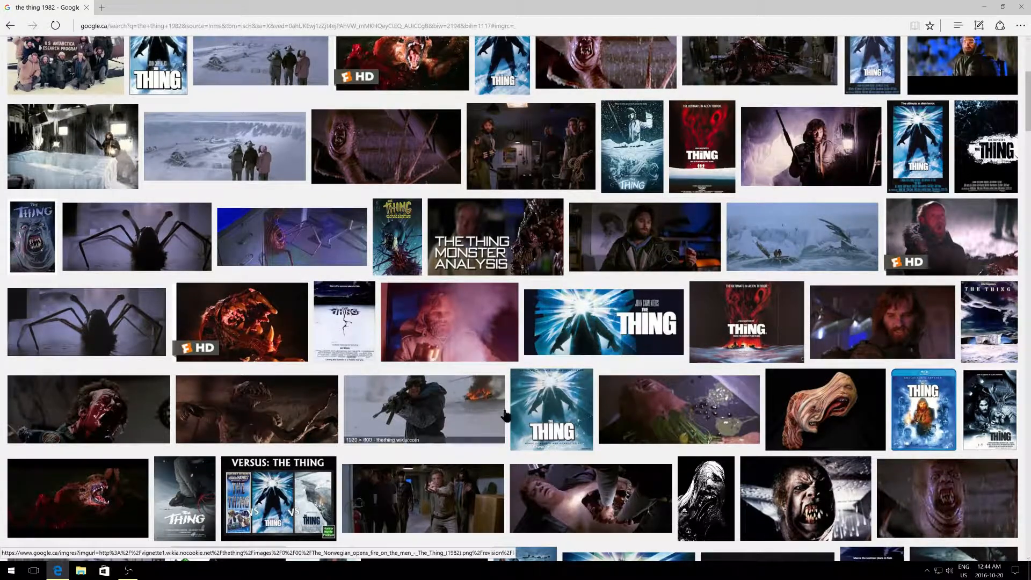
pyautogui.moveTo(544, 373)
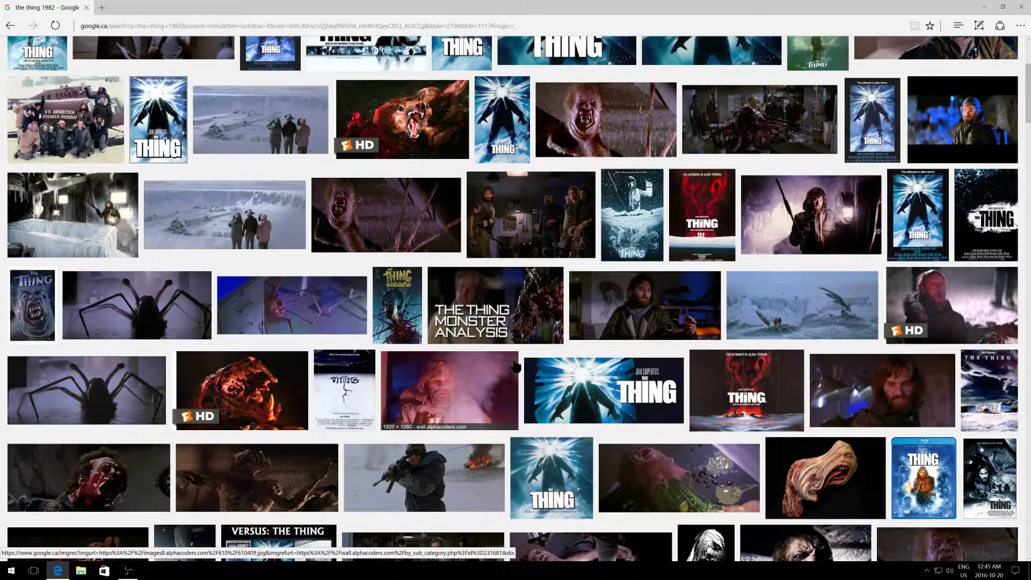
pyautogui.scroll(-3)
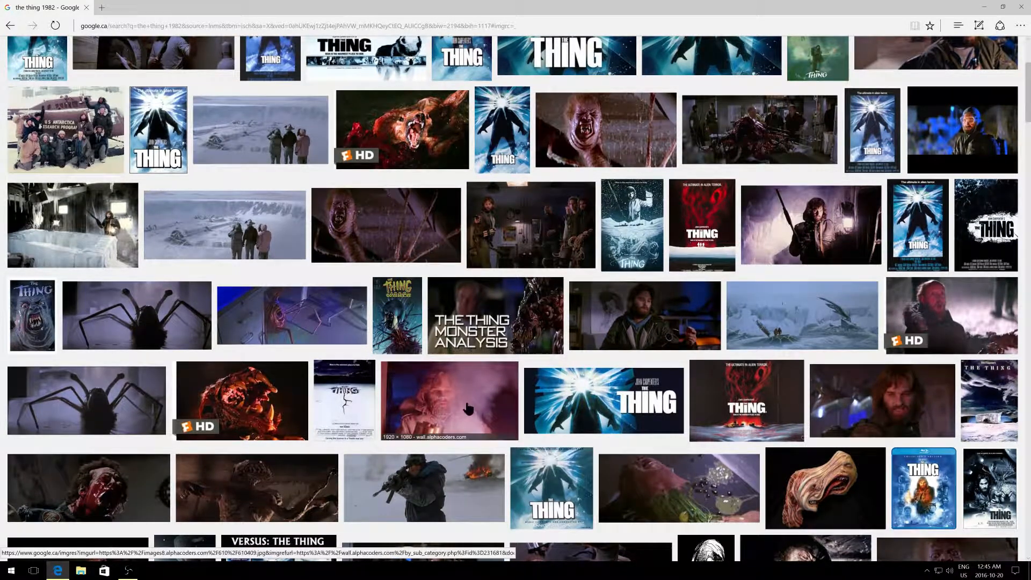
pyautogui.scroll(3)
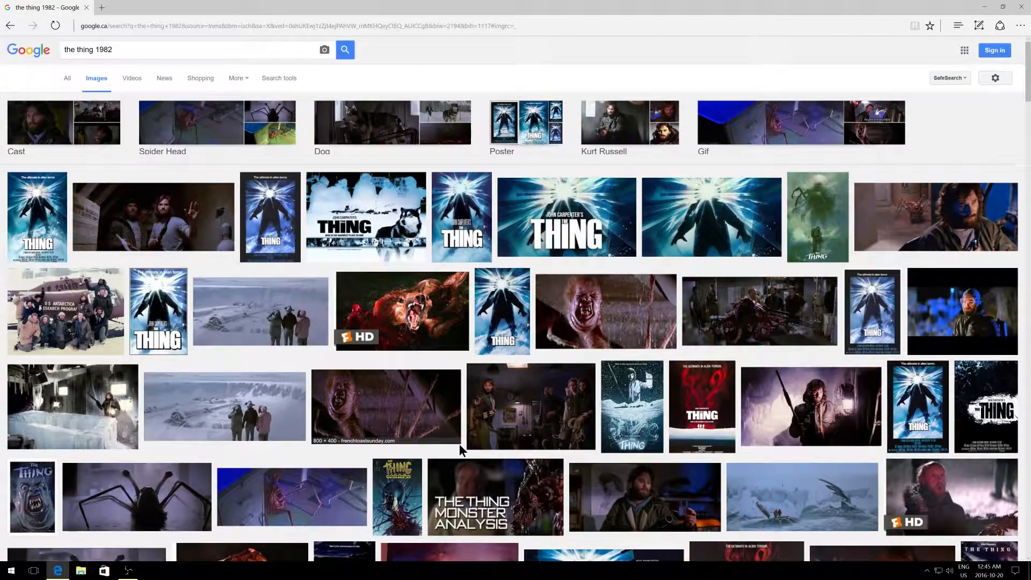
pyautogui.scroll(-3)
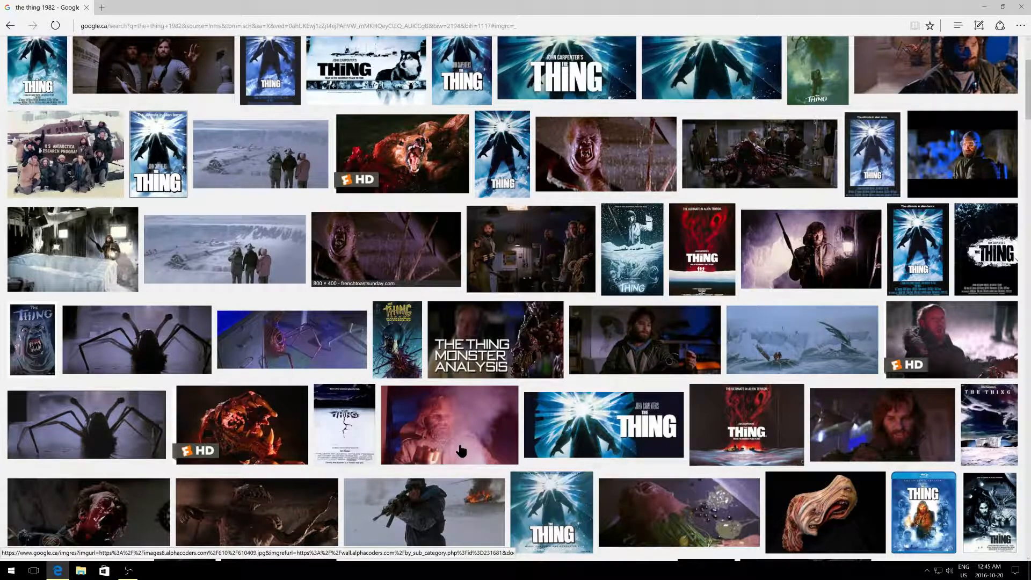
pyautogui.scroll(-3)
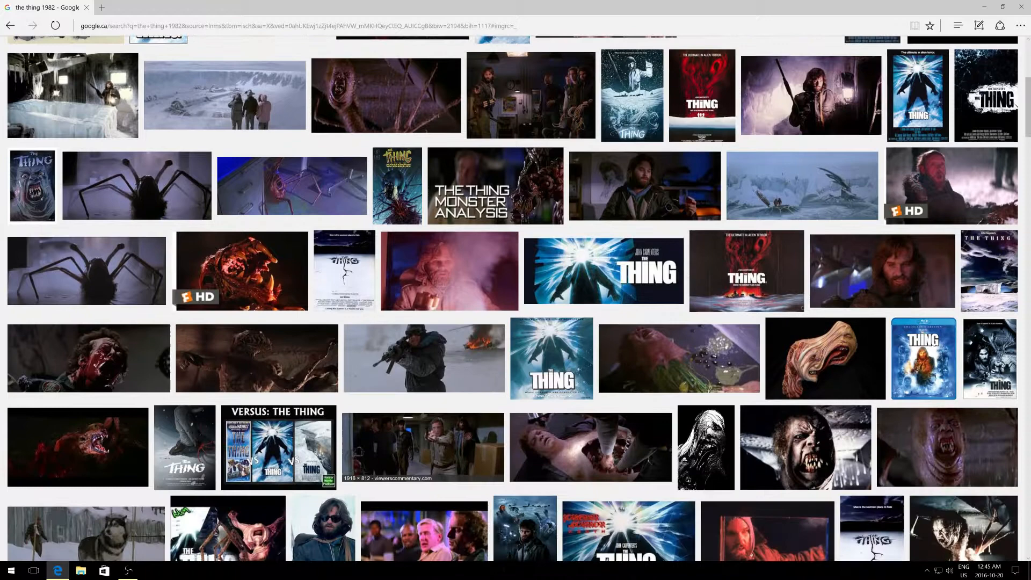
pyautogui.scroll(-3)
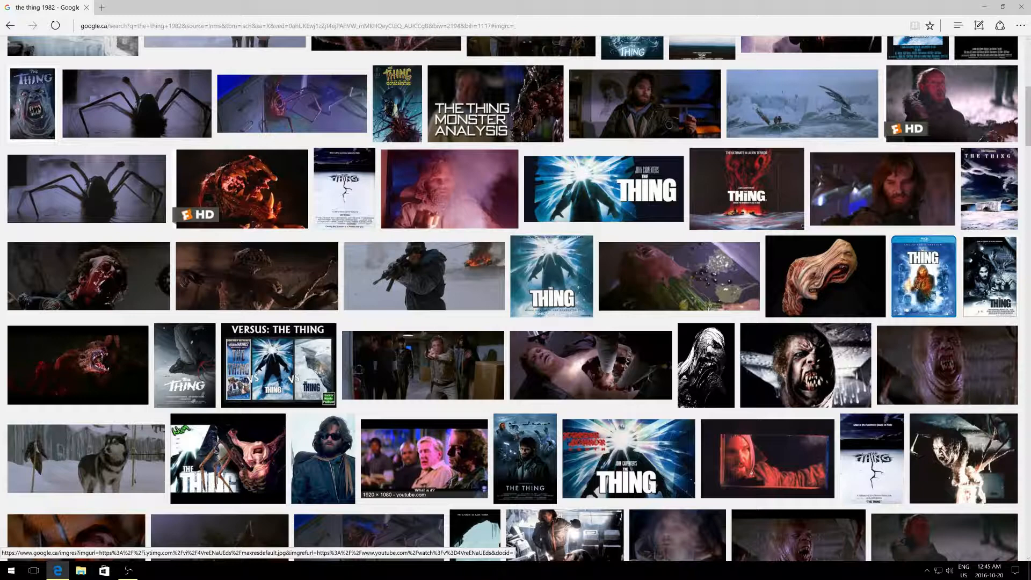
pyautogui.scroll(-3)
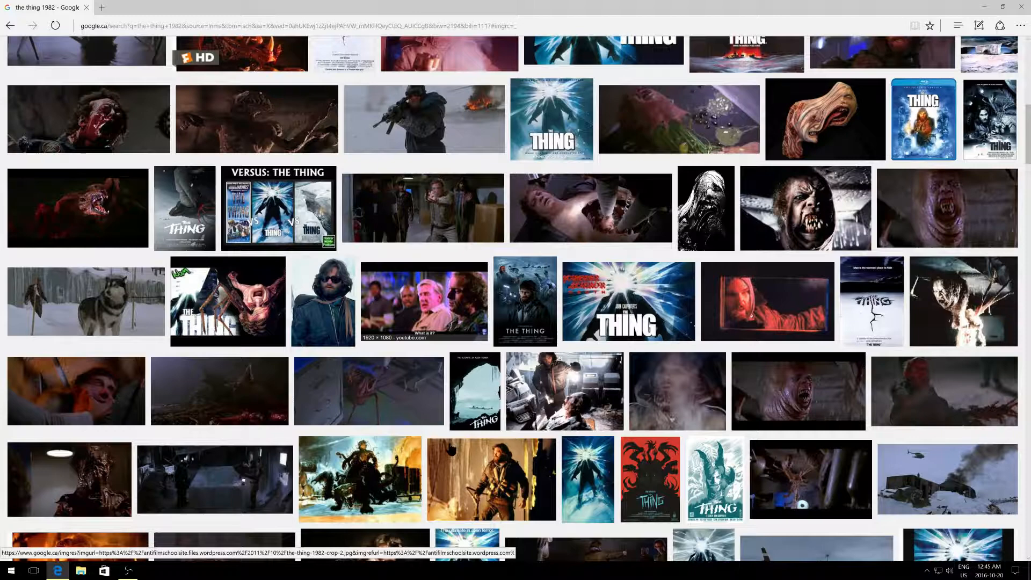
pyautogui.scroll(-3)
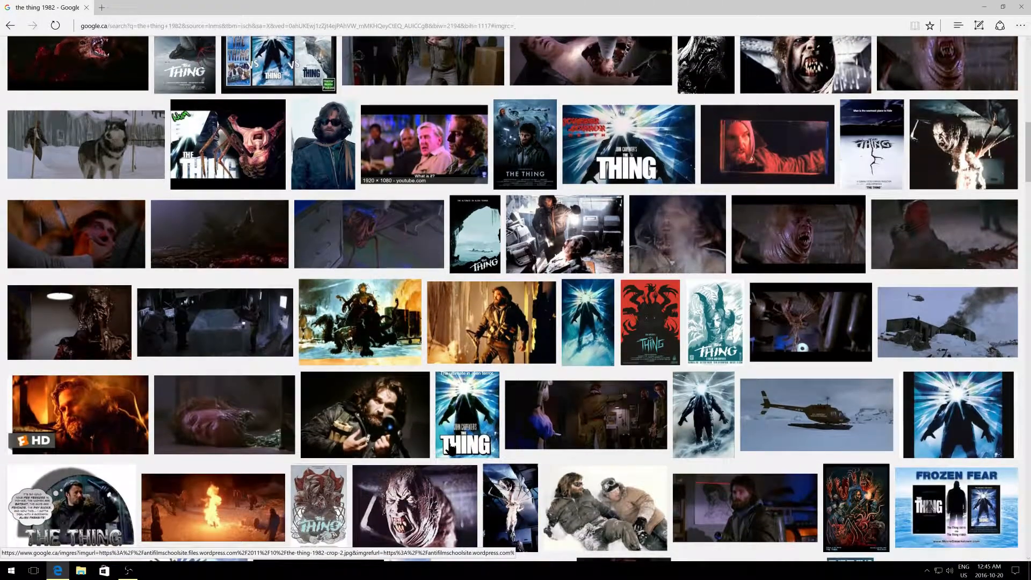
pyautogui.scroll(-3)
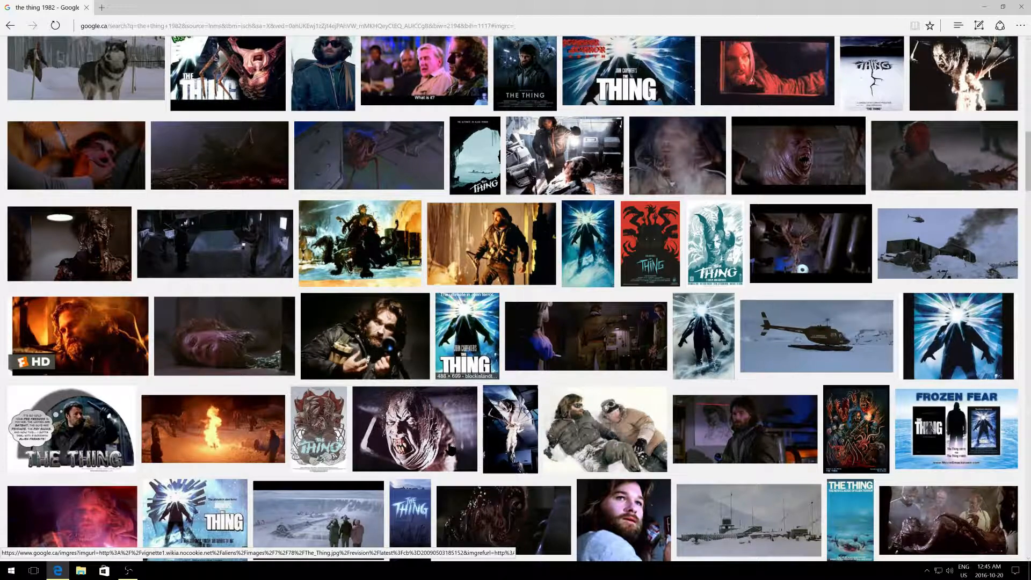
pyautogui.scroll(-3)
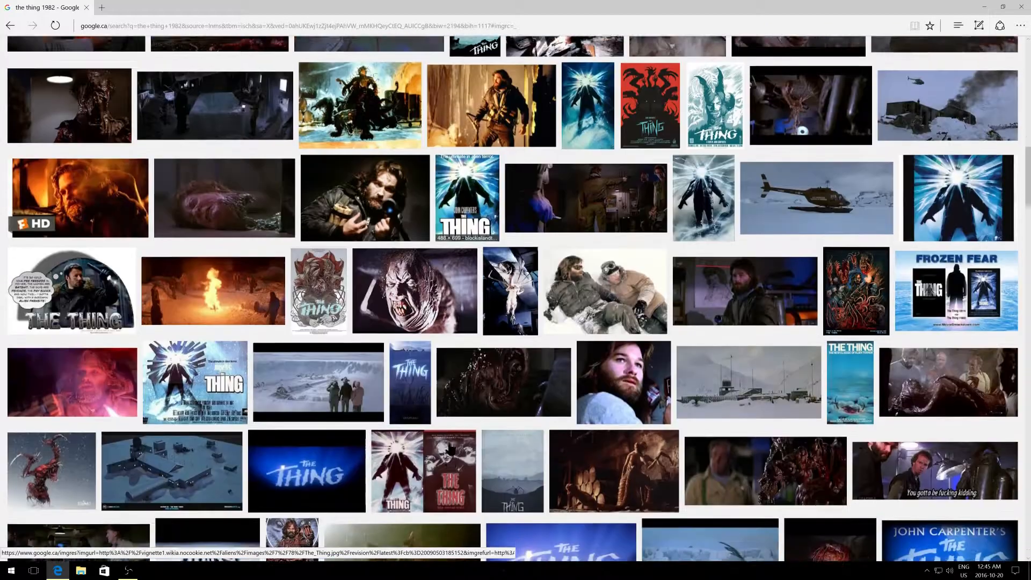
pyautogui.scroll(-3)
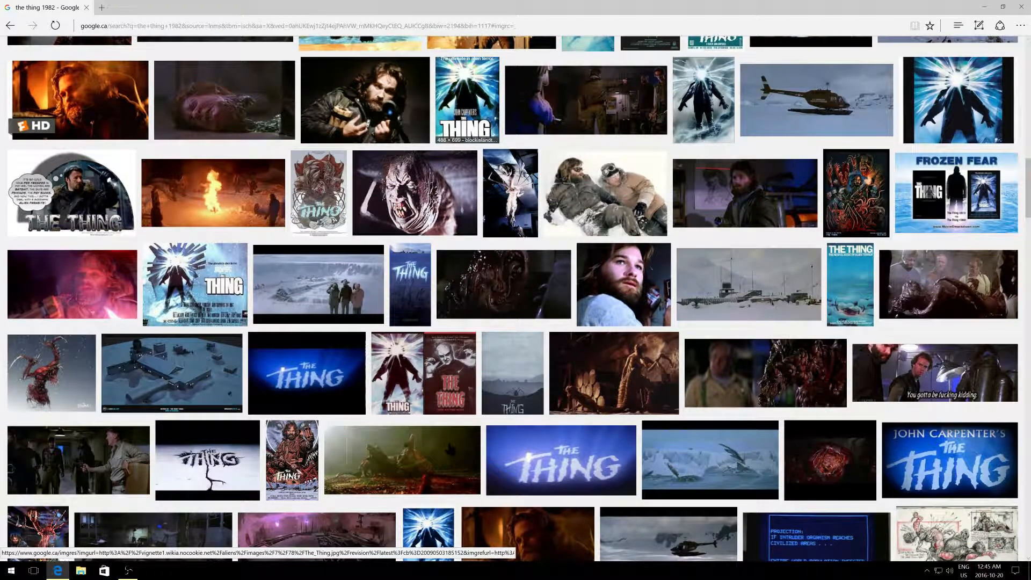
pyautogui.scroll(-3)
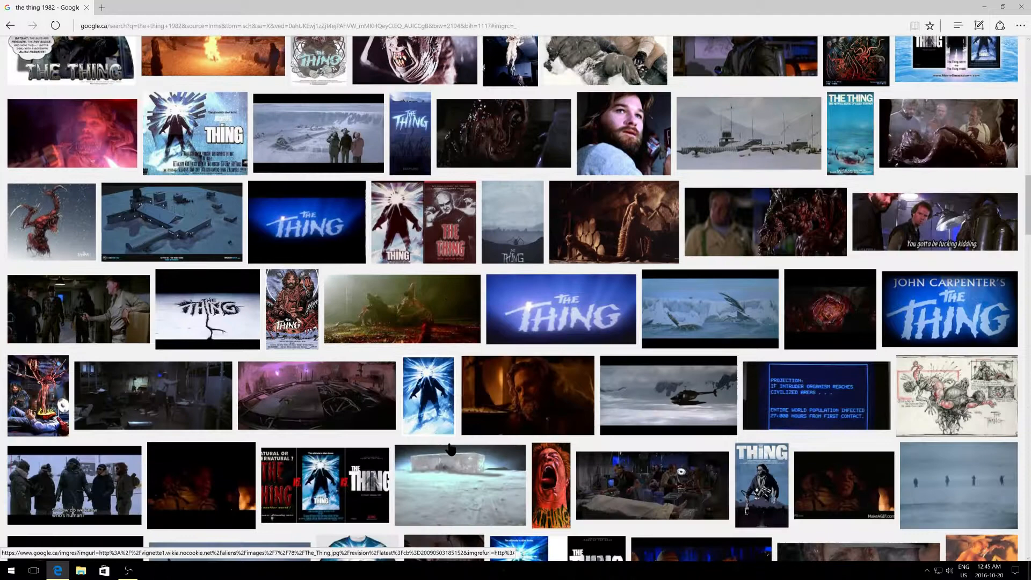
pyautogui.scroll(-3)
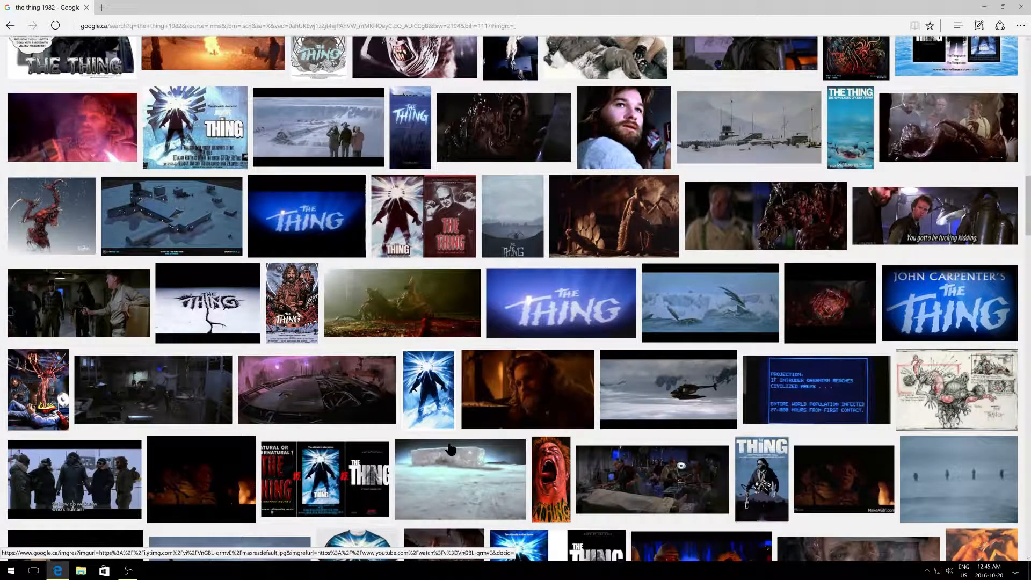
pyautogui.scroll(-3)
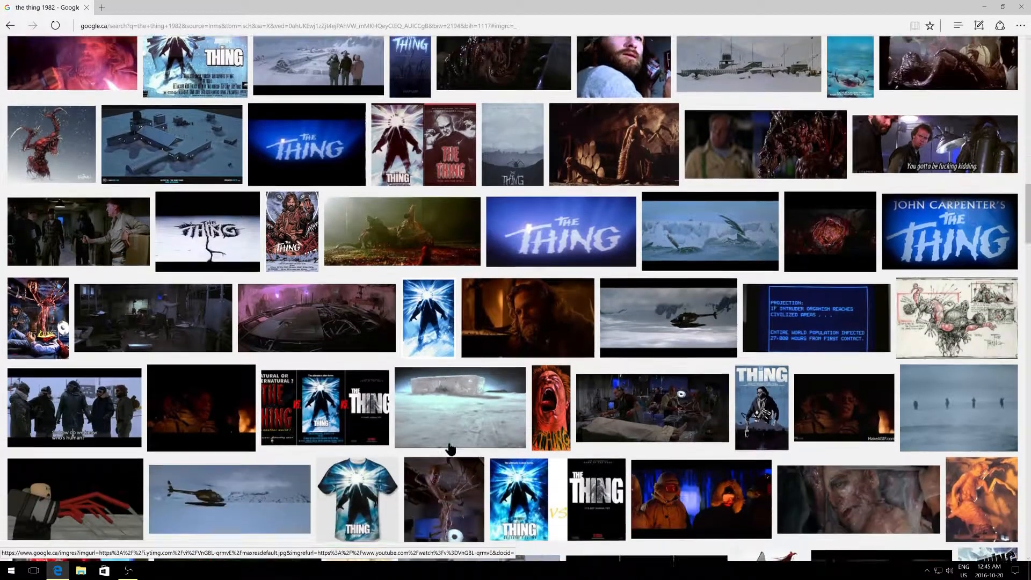
pyautogui.scroll(-3)
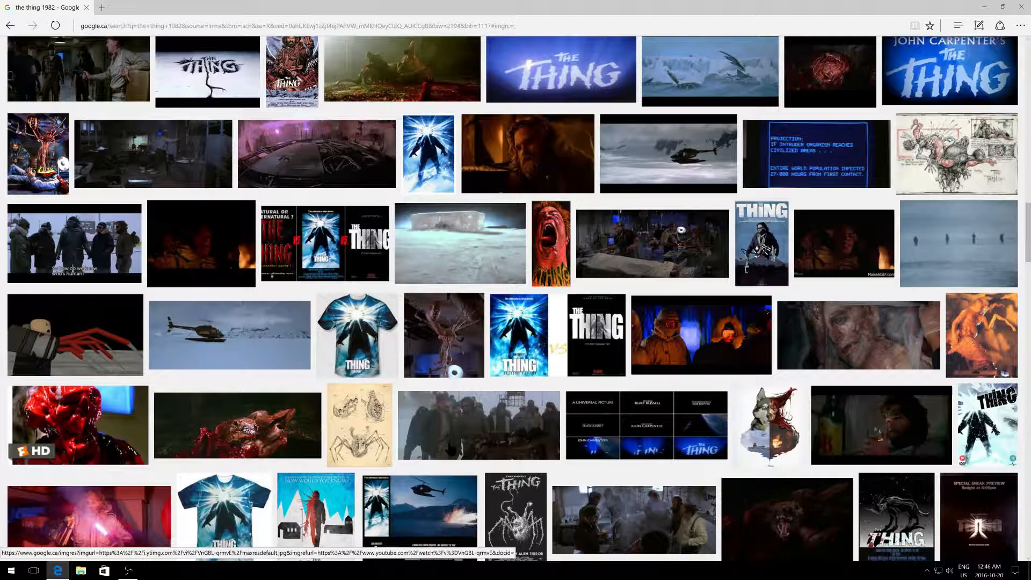
pyautogui.scroll(-3)
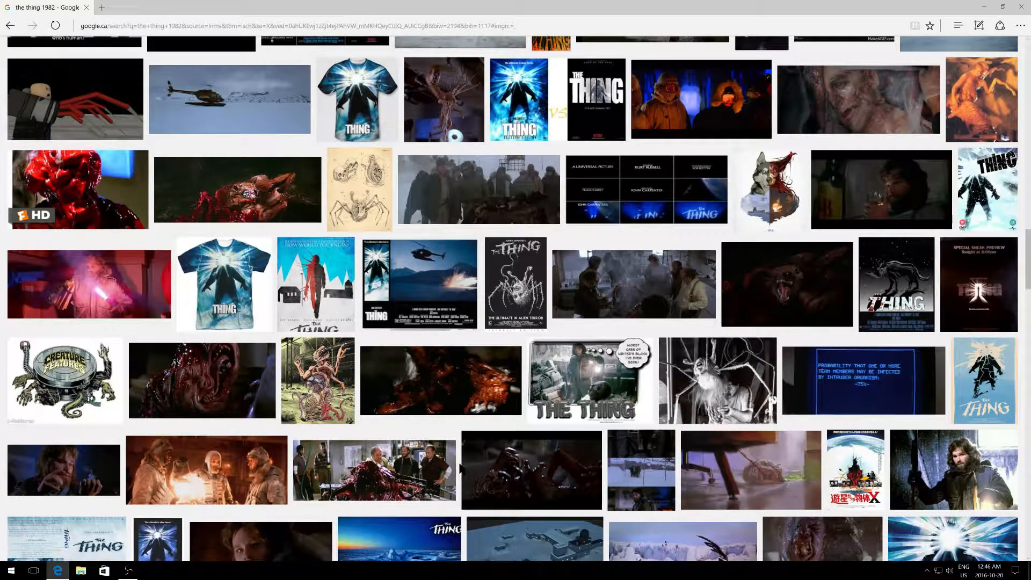
pyautogui.scroll(-3)
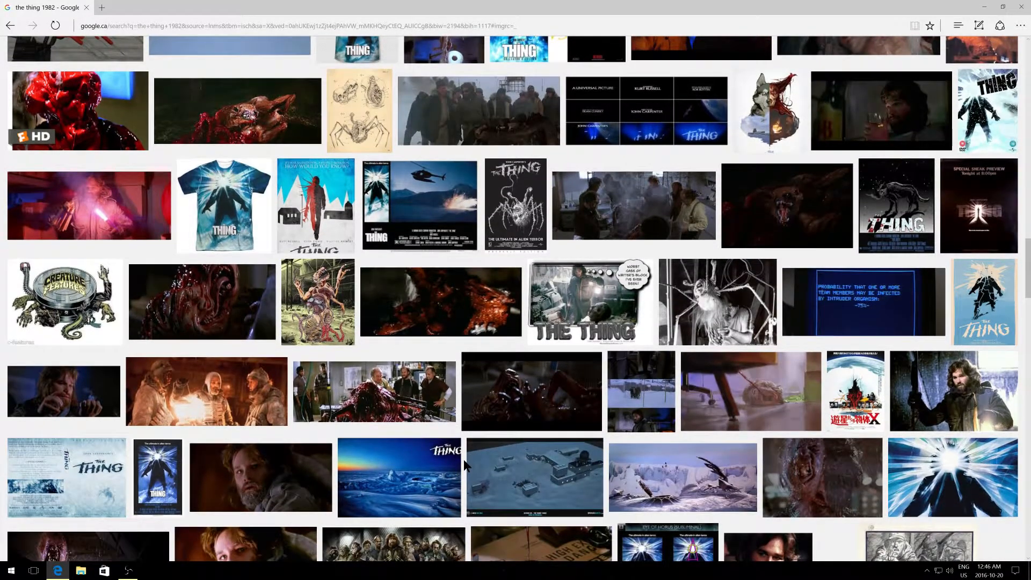
pyautogui.scroll(-3)
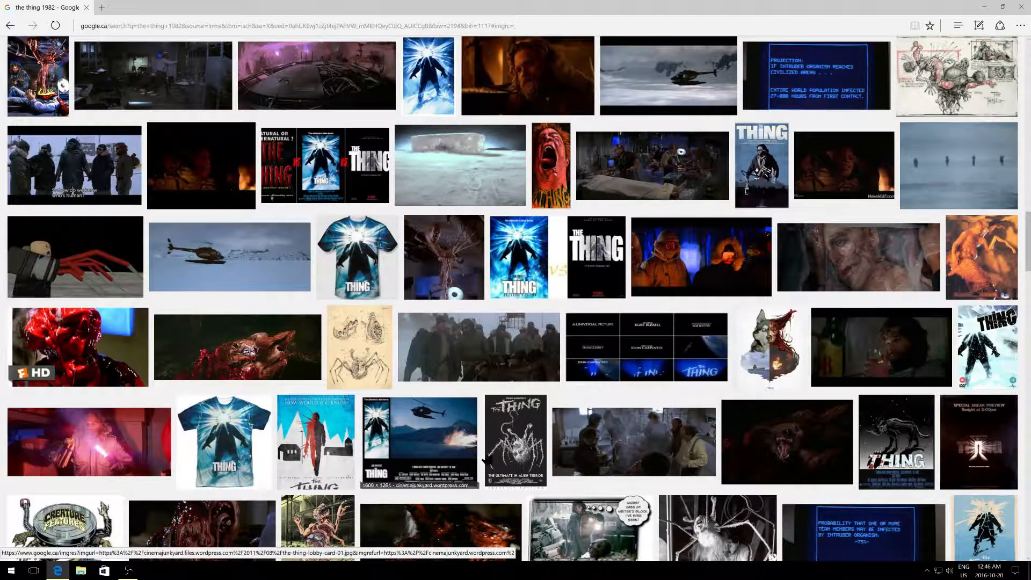
pyautogui.scroll(-3)
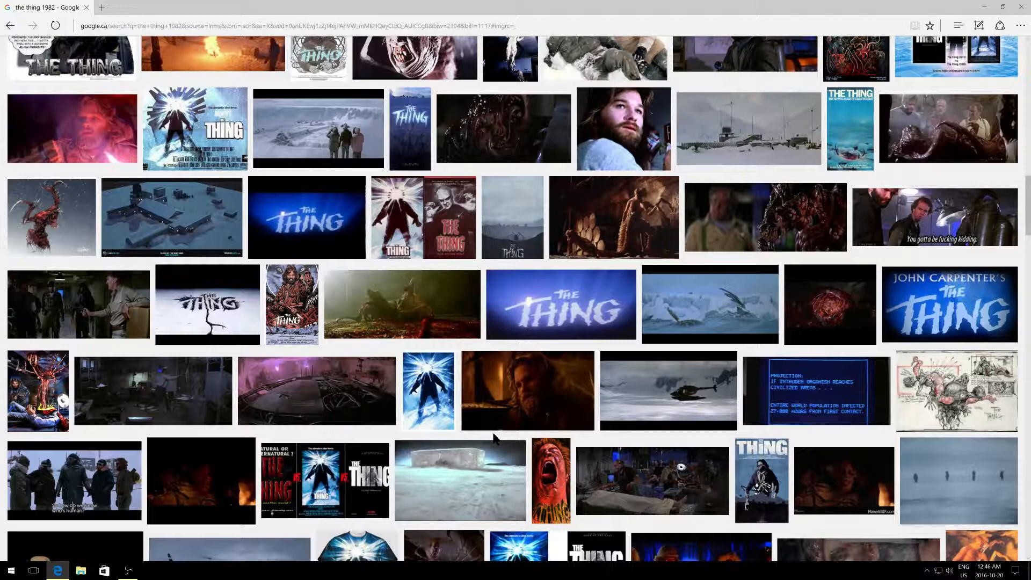
pyautogui.scroll(-3)
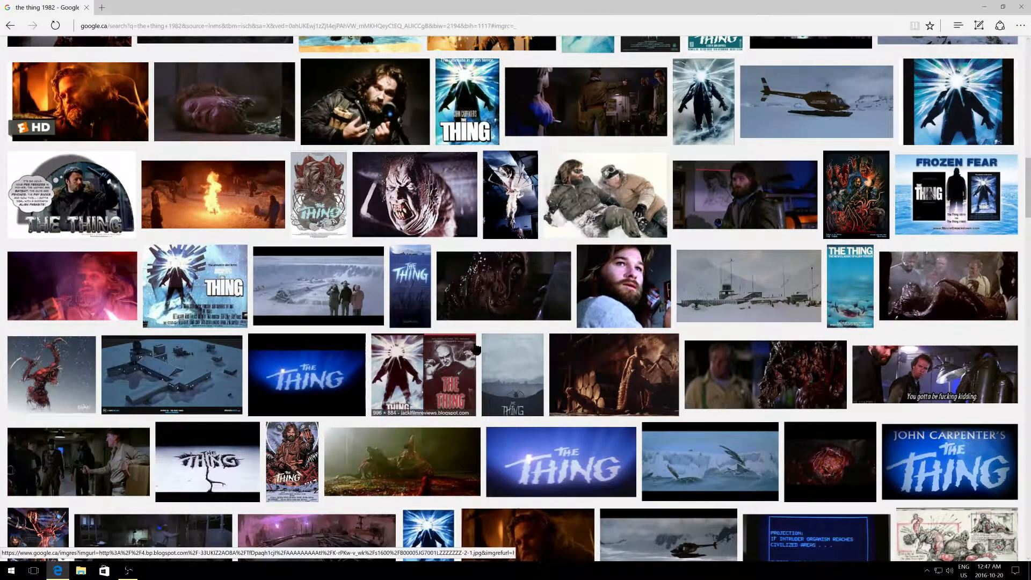
pyautogui.moveTo(582, 345)
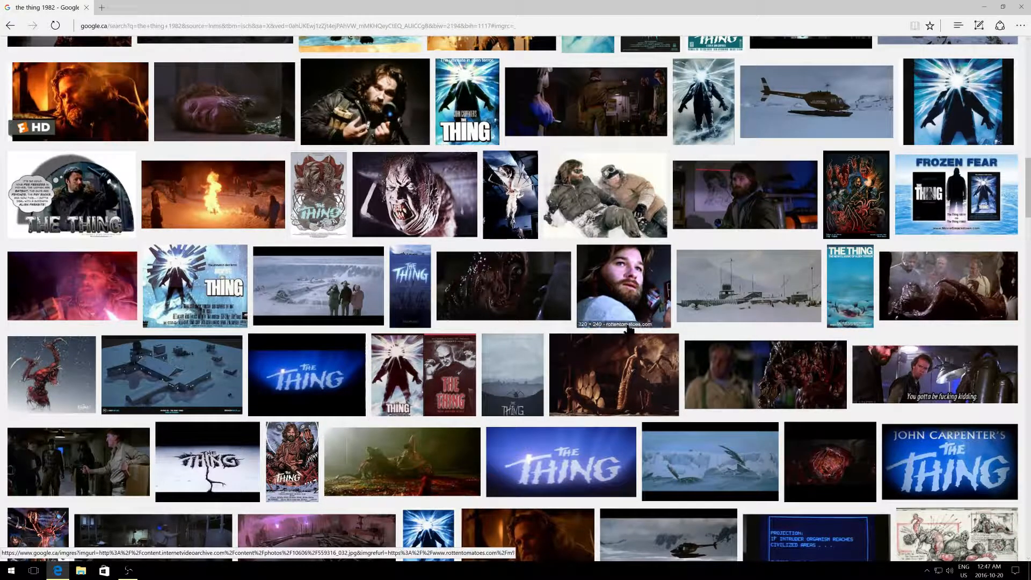
pyautogui.moveTo(902, 338)
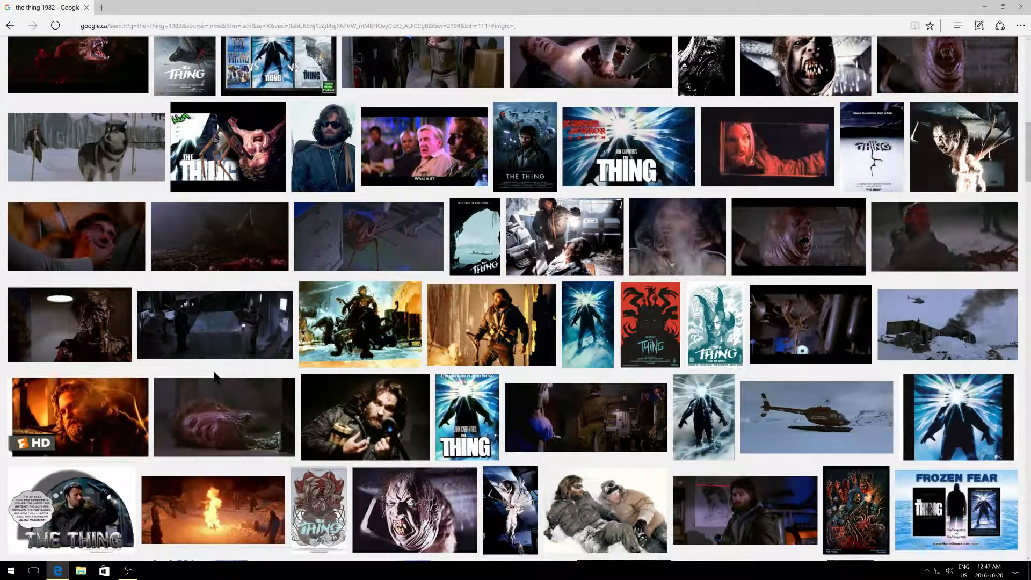
pyautogui.moveTo(295, 380)
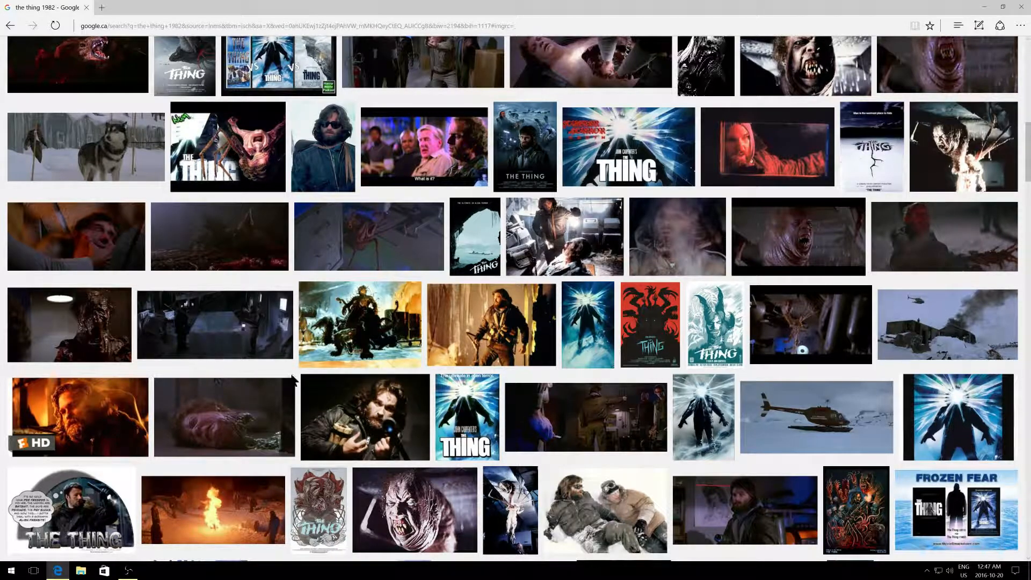
pyautogui.moveTo(702, 375)
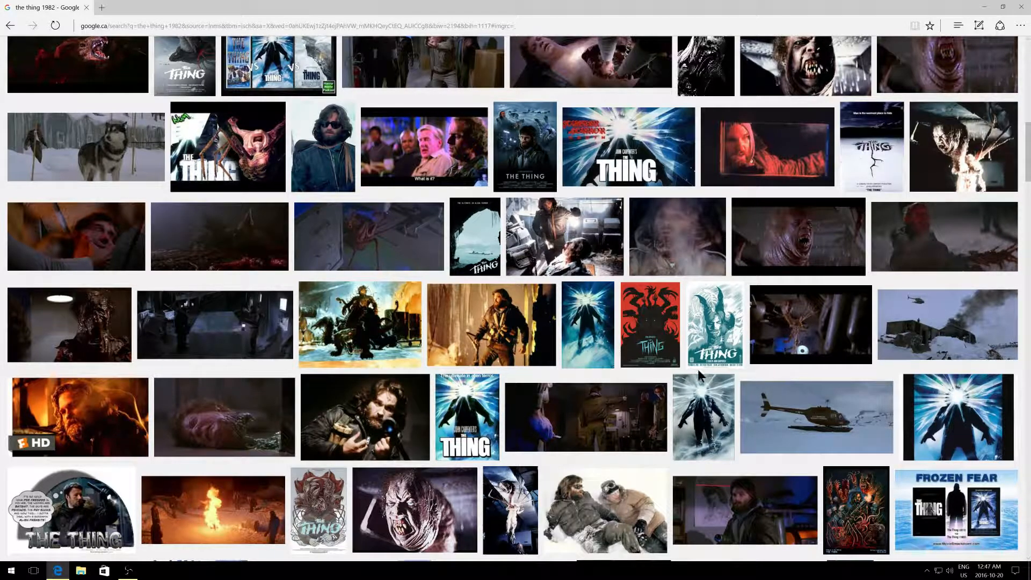
pyautogui.moveTo(907, 361)
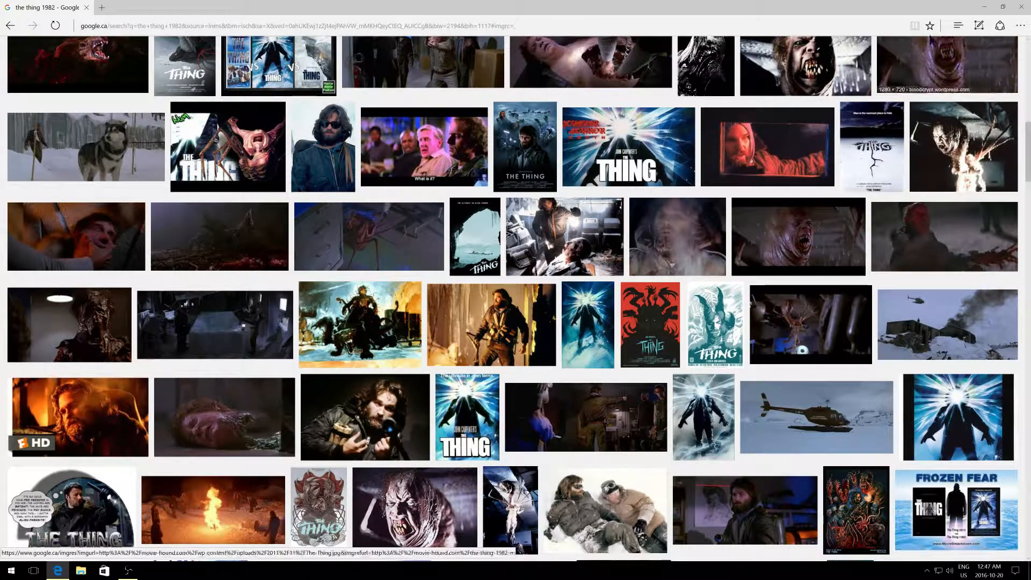
pyautogui.moveTo(810, 322)
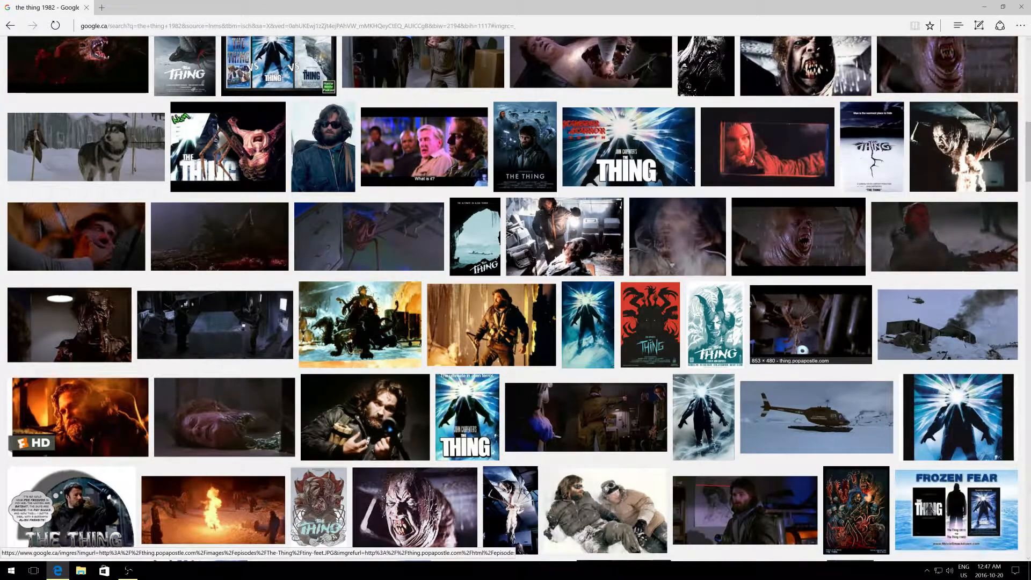
pyautogui.moveTo(690, 191)
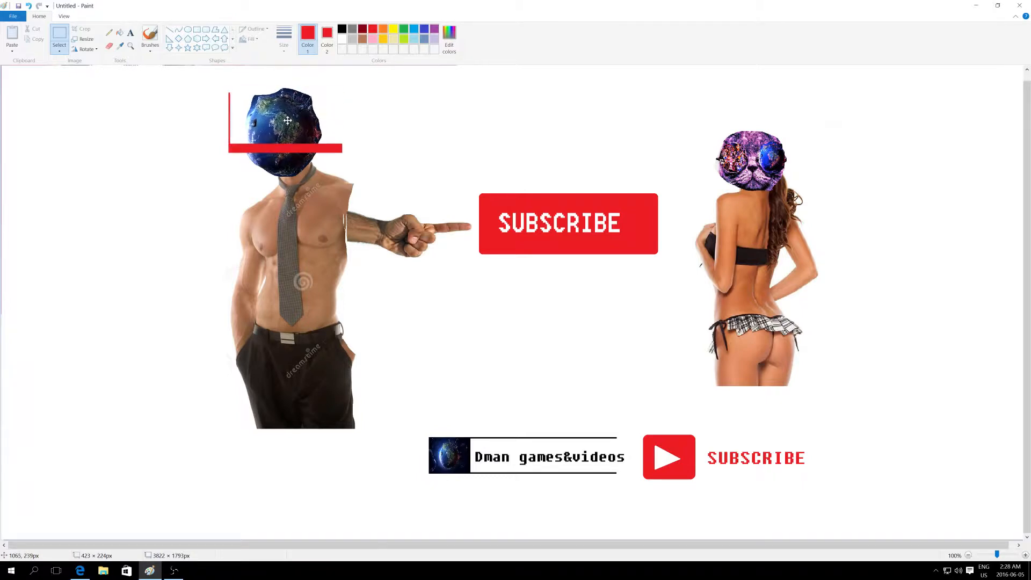
# - Drag the Earth globe head onto the man's neck above the tie and fine-tune it
pyautogui.moveTo(287, 121); pyautogui.dragTo(286, 132)
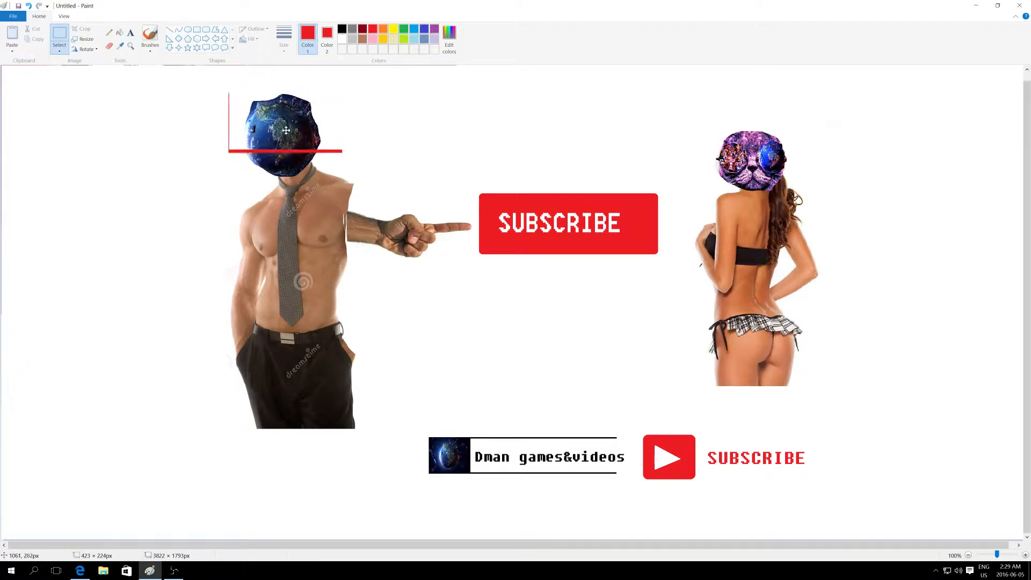
pyautogui.moveTo(286, 129); pyautogui.dragTo(289, 126)
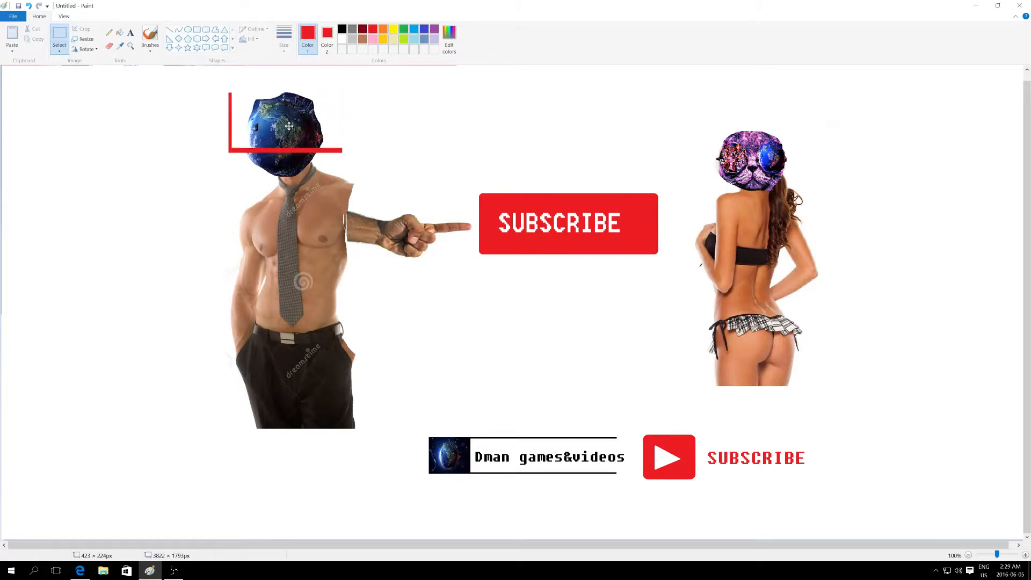
pyautogui.moveTo(285, 126); pyautogui.dragTo(284, 135)
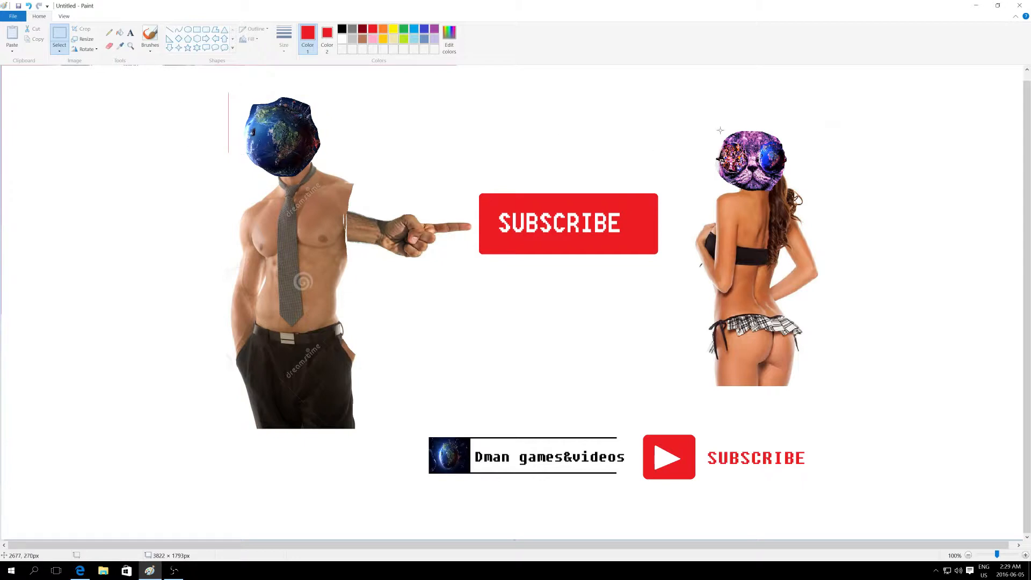
# - Draw a selection box around the purple galaxy cat head, then reselect the globe head
pyautogui.moveTo(720, 129); pyautogui.dragTo(793, 185)
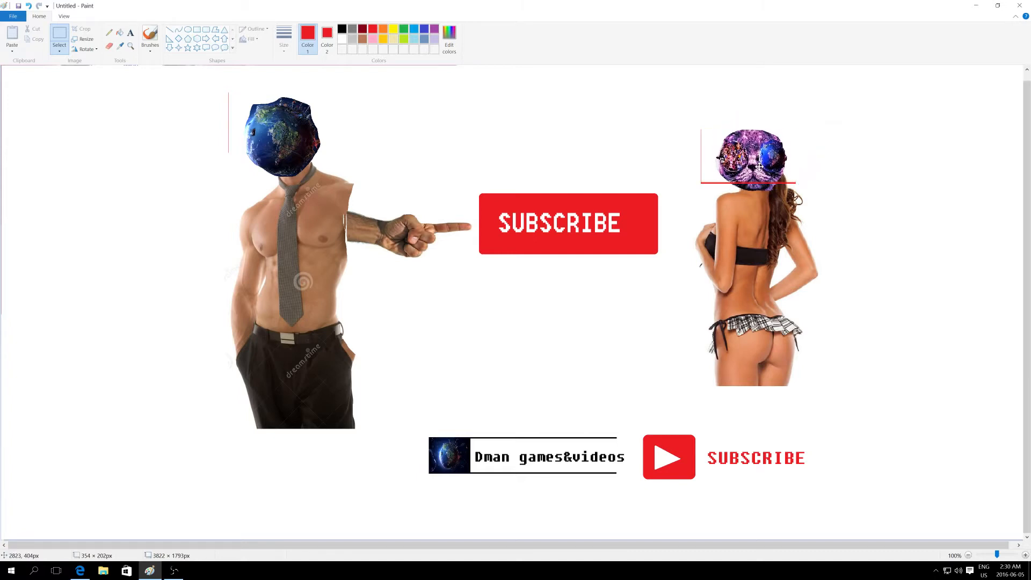
pyautogui.moveTo(750, 158); pyautogui.dragTo(753, 164)
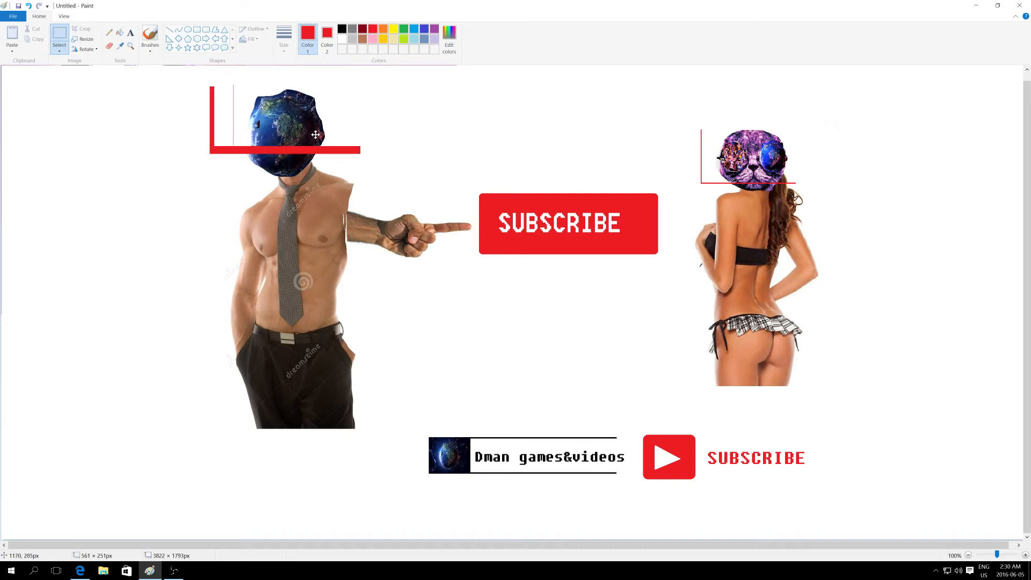
# - Shift the globe head down slightly, then select the galaxy cat head and move it up
pyautogui.moveTo(316, 135); pyautogui.dragTo(311, 145)
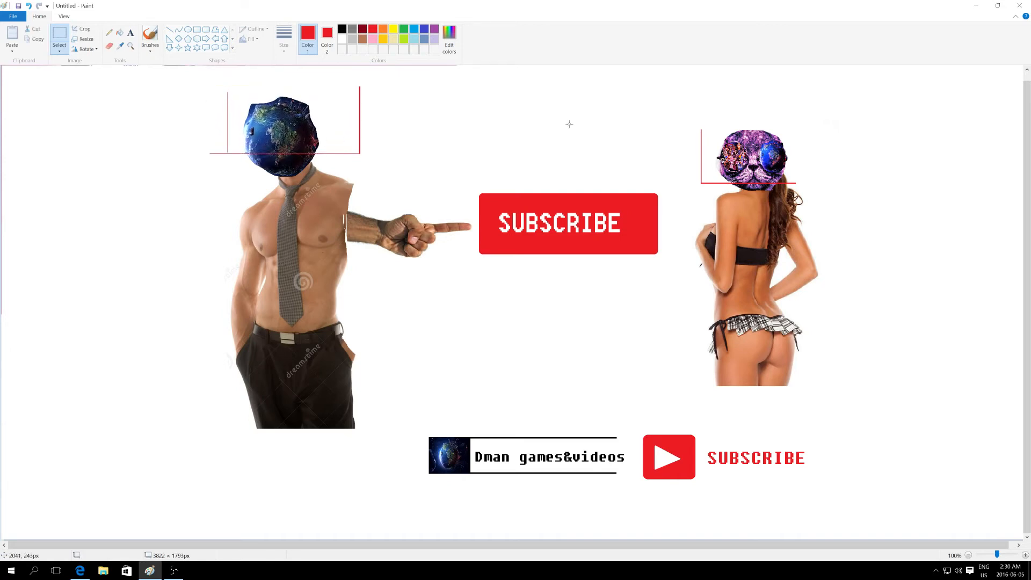
pyautogui.moveTo(699, 123); pyautogui.dragTo(809, 184)
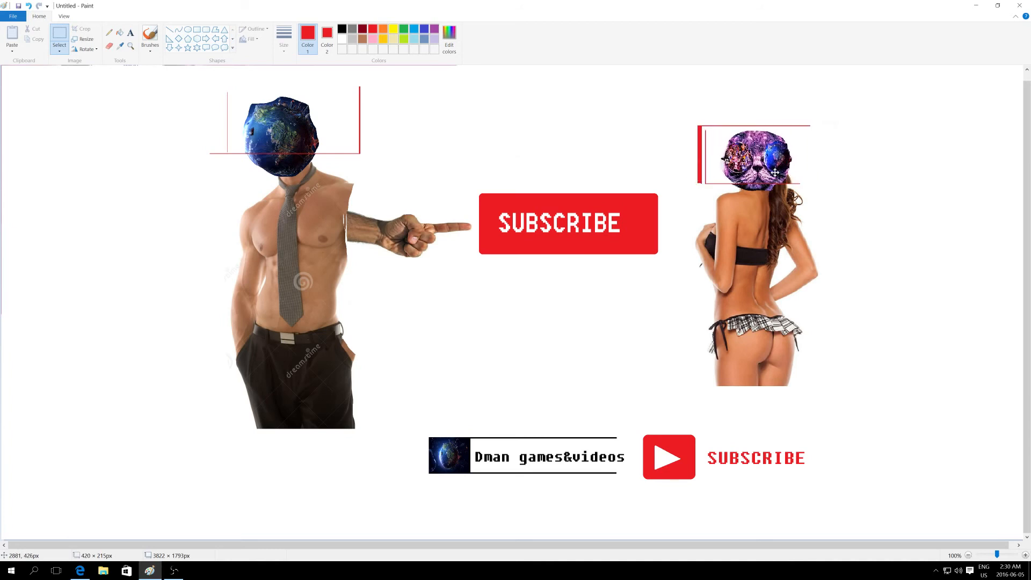
pyautogui.moveTo(759, 173); pyautogui.dragTo(753, 162)
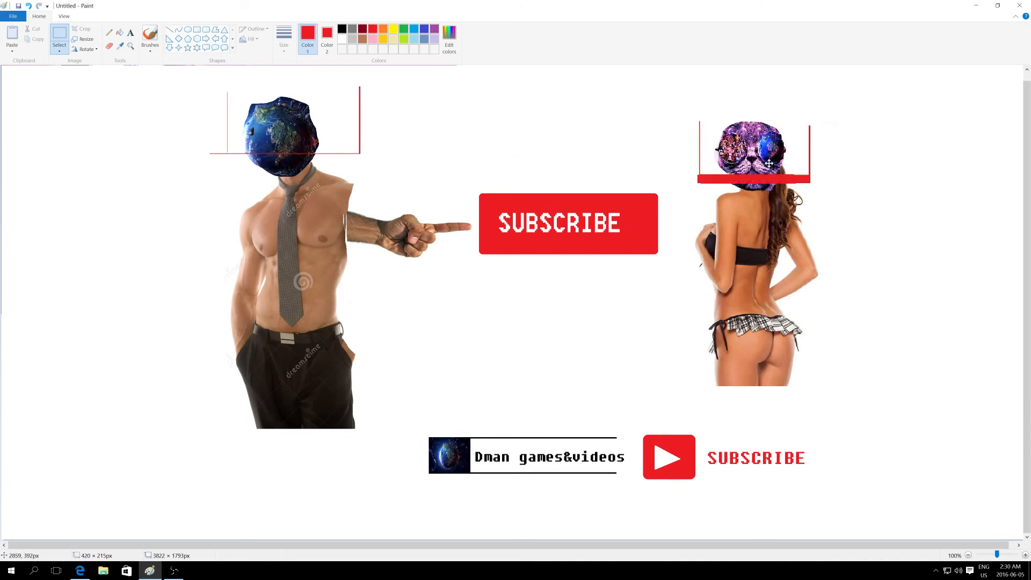